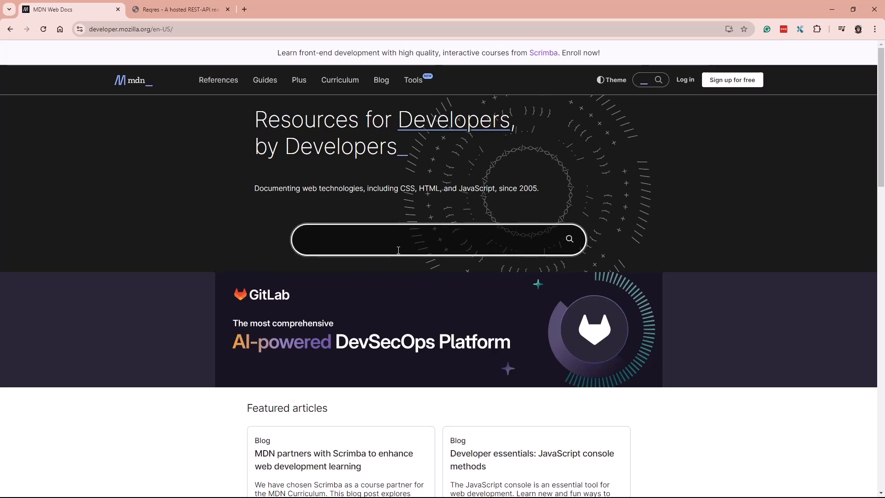
- Search MDN for 'htt' and open the HTTP response status codes article
type("http sta")
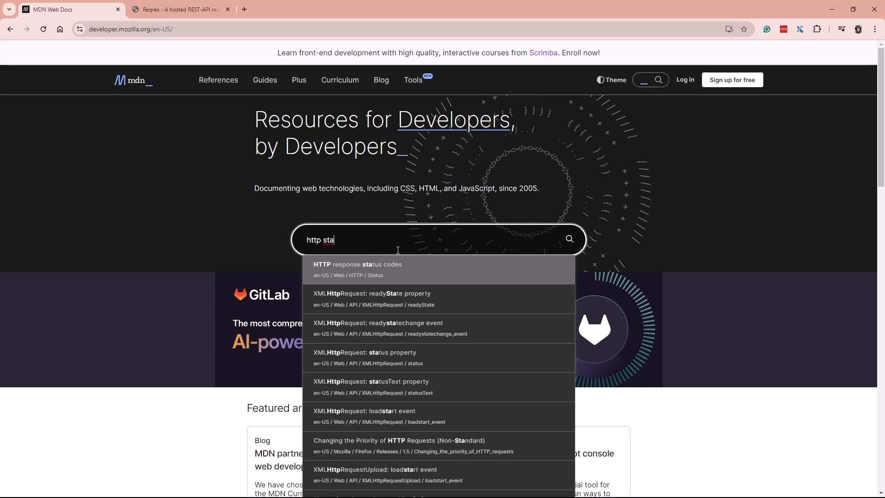
mouse_move(402, 270)
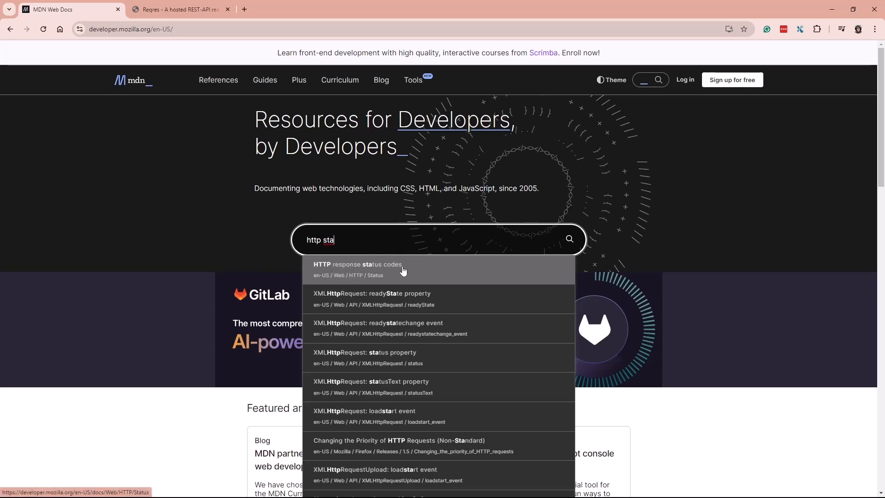
left_click(358, 269)
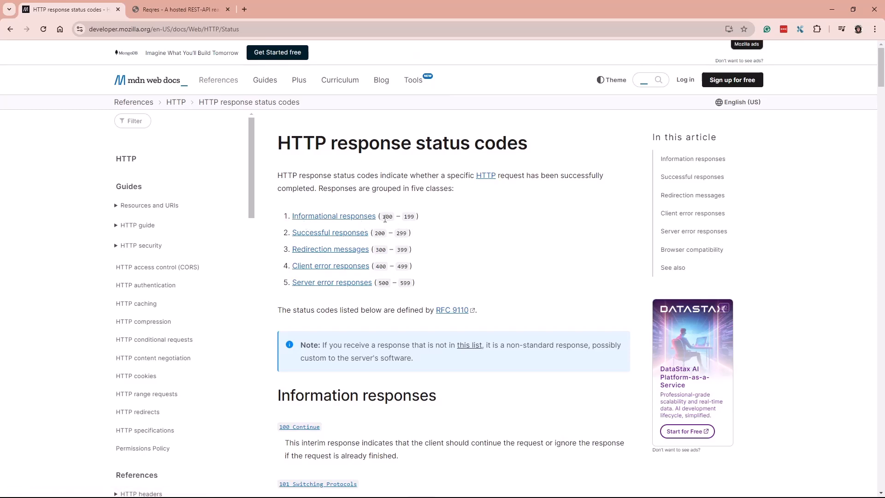
double_click(405, 215)
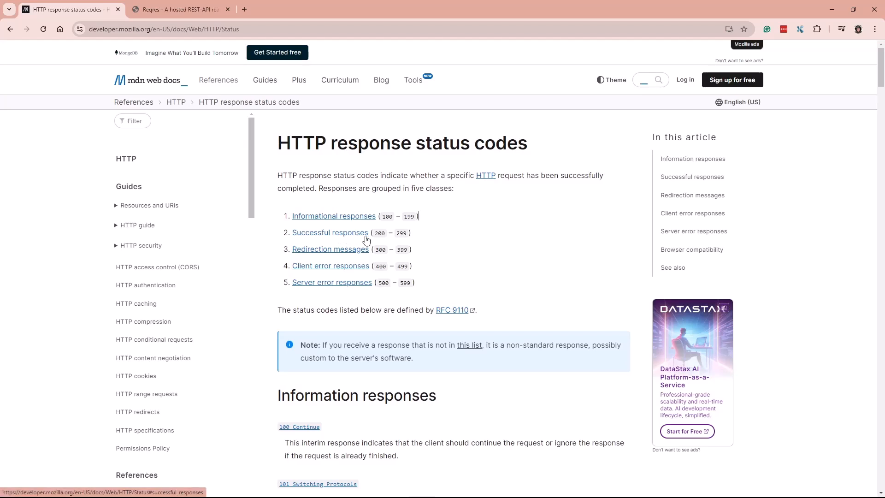
left_click_drag(386, 233, 407, 233)
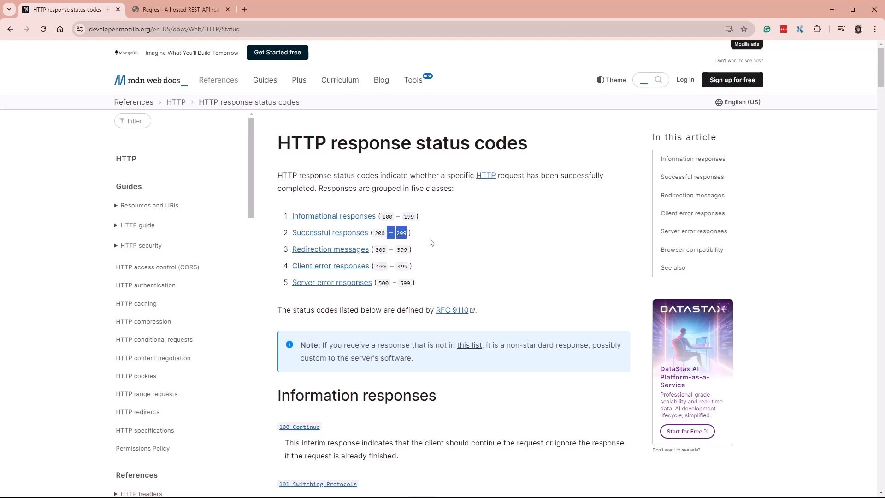
scroll("down", 3)
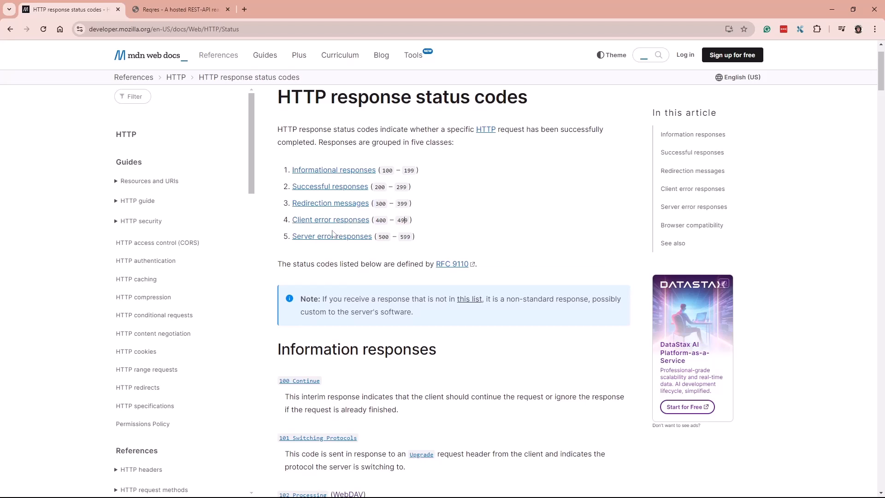
mouse_move(376, 222)
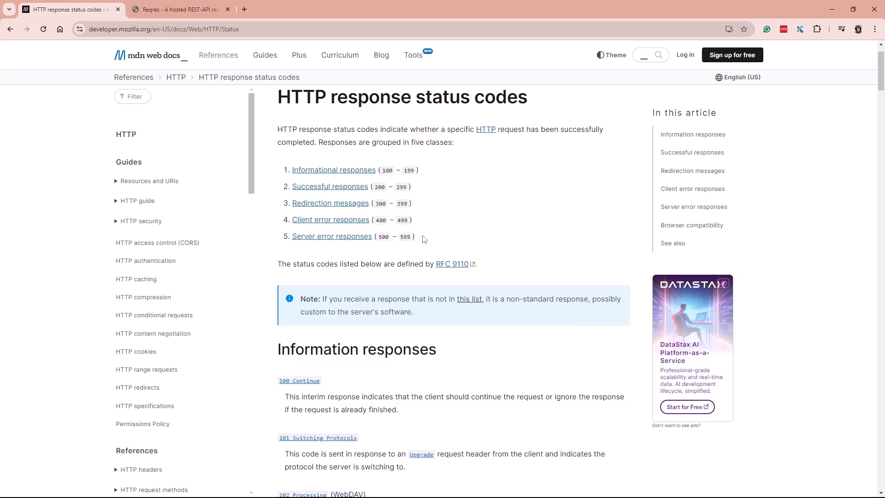
scroll("down", 3)
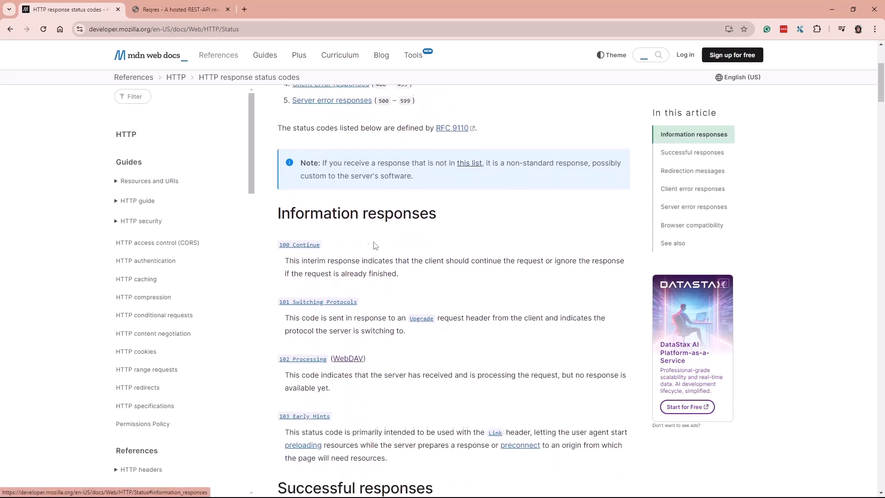
scroll("down", 3)
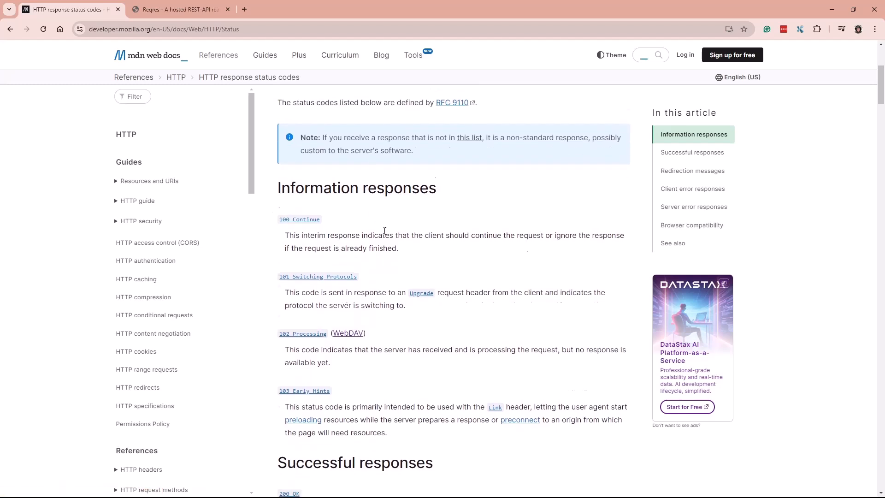
scroll("down", 3)
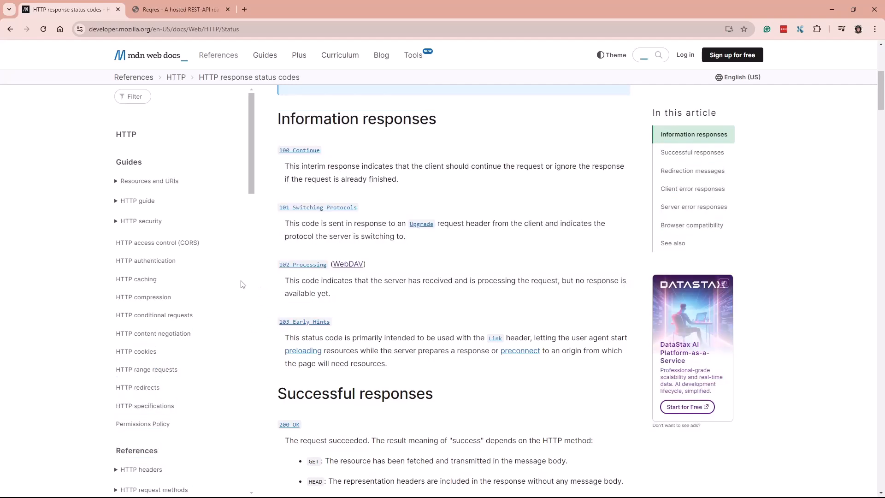
scroll("down", 3)
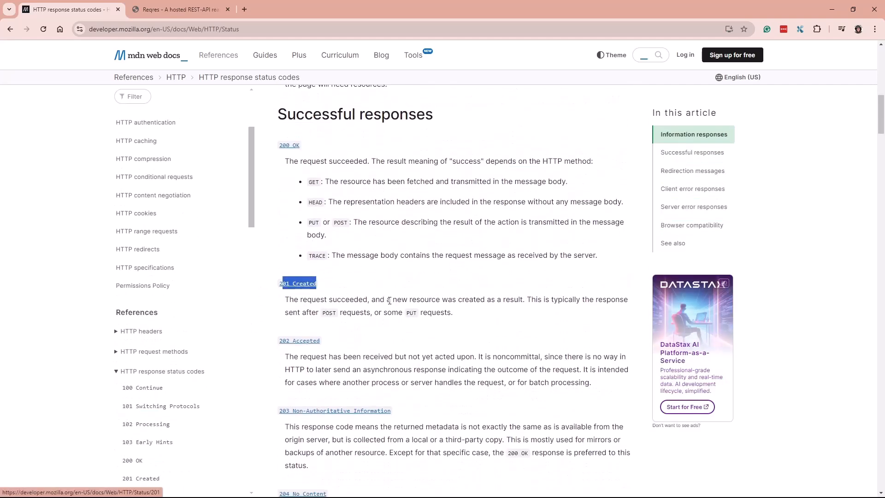
scroll("down", 3)
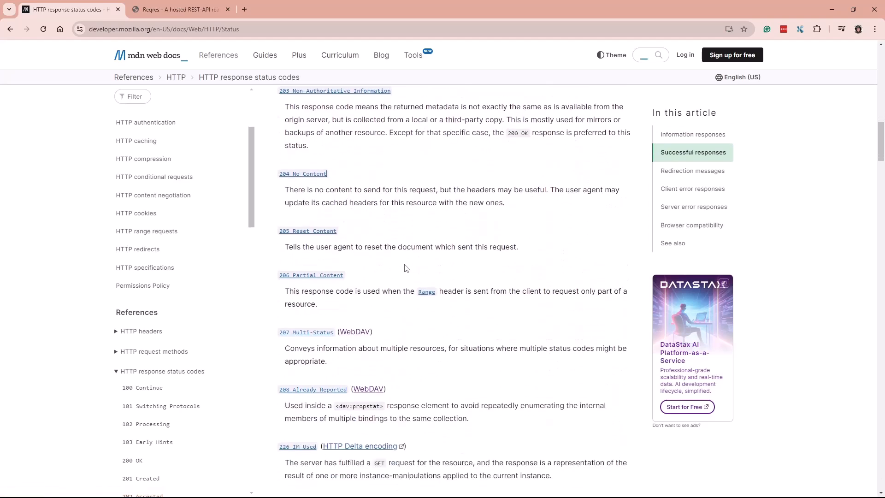
scroll("down", 3)
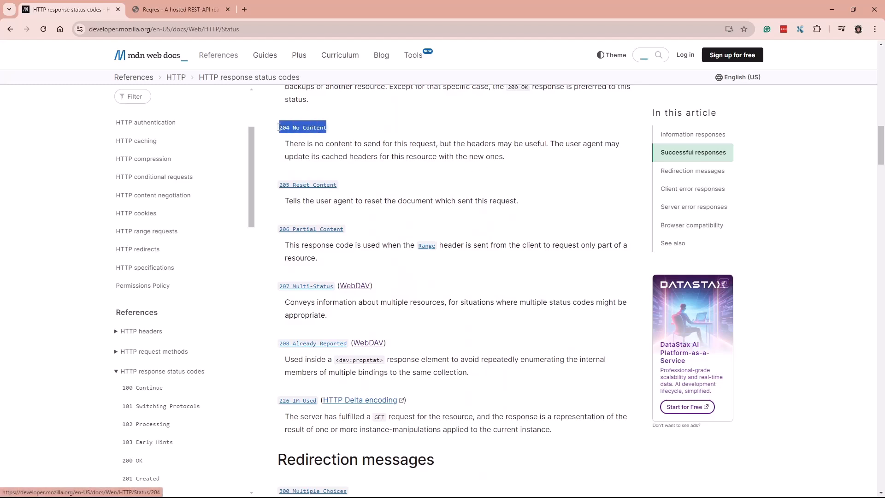
left_click_drag(284, 143, 505, 157)
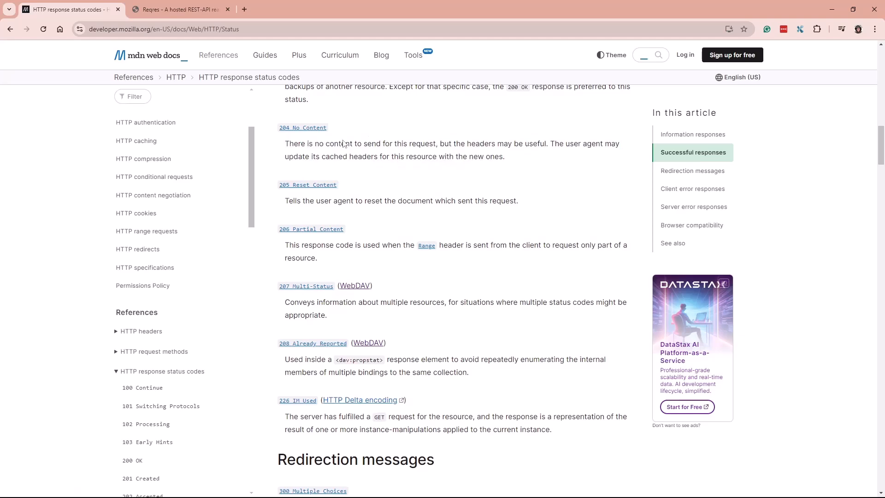
scroll("down", 3)
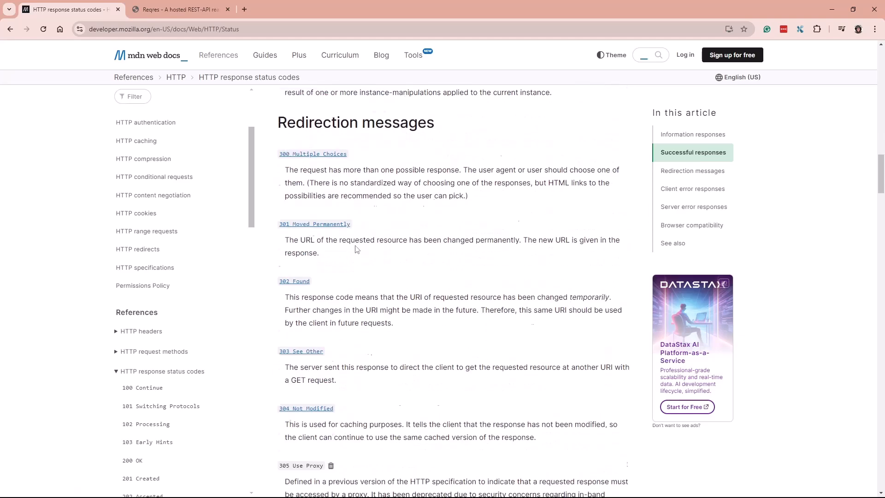
scroll("down", 3)
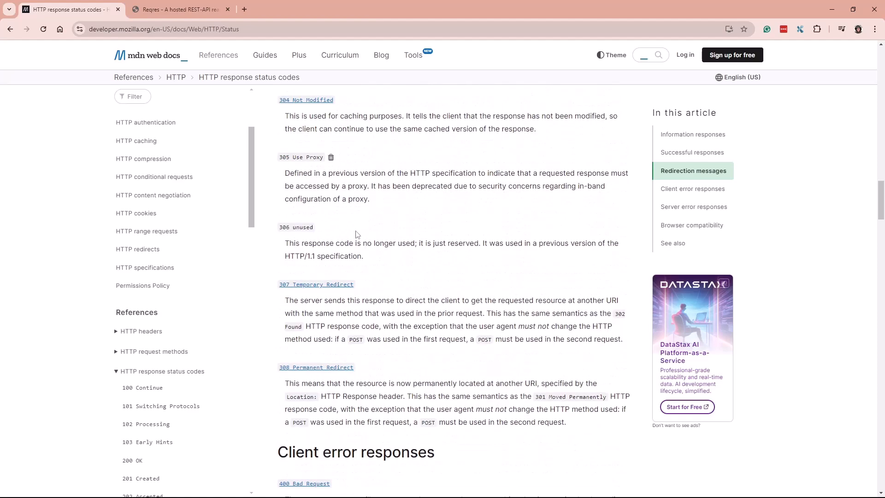
scroll("down", 3)
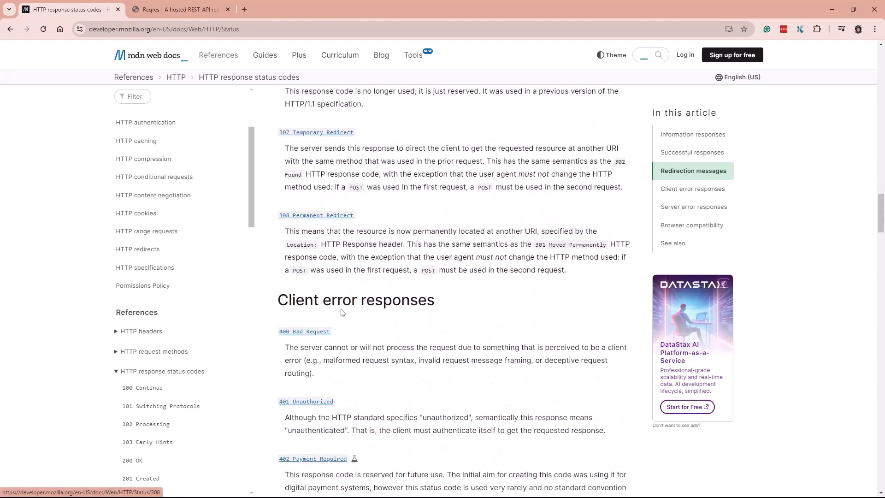
scroll("down", 3)
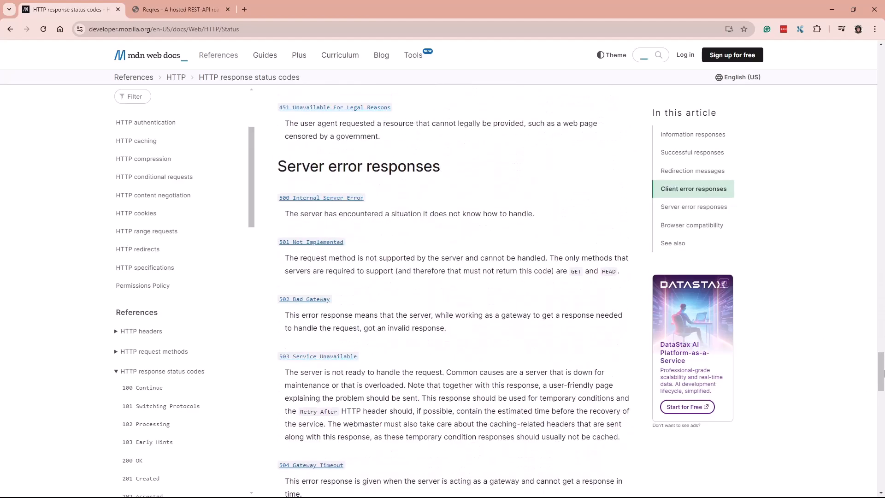
scroll("up", 3)
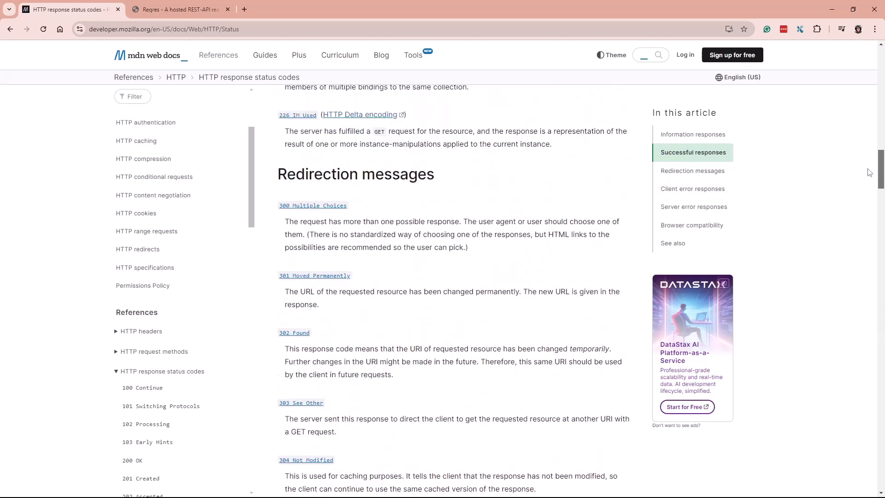
scroll("up", 3)
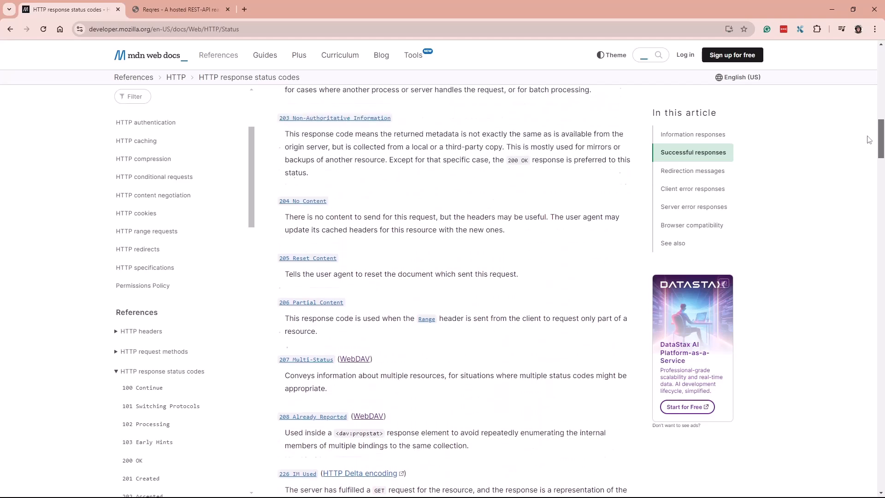
scroll("up", 3)
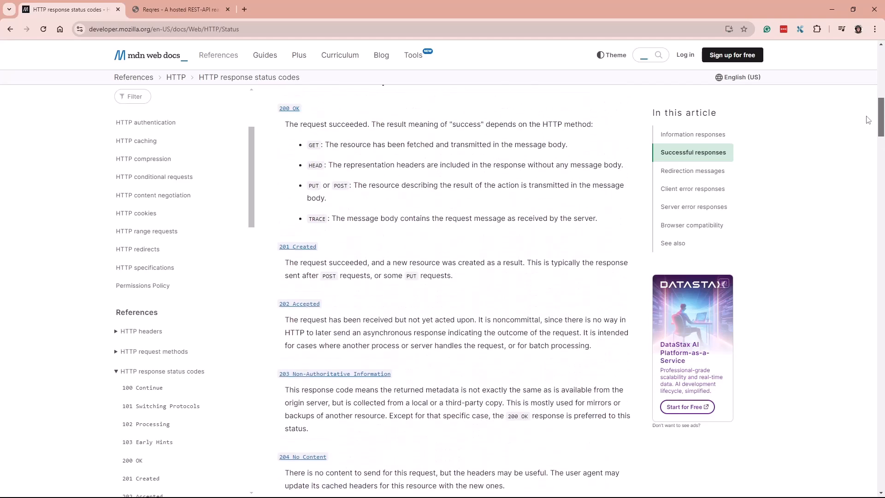
scroll("down", 3)
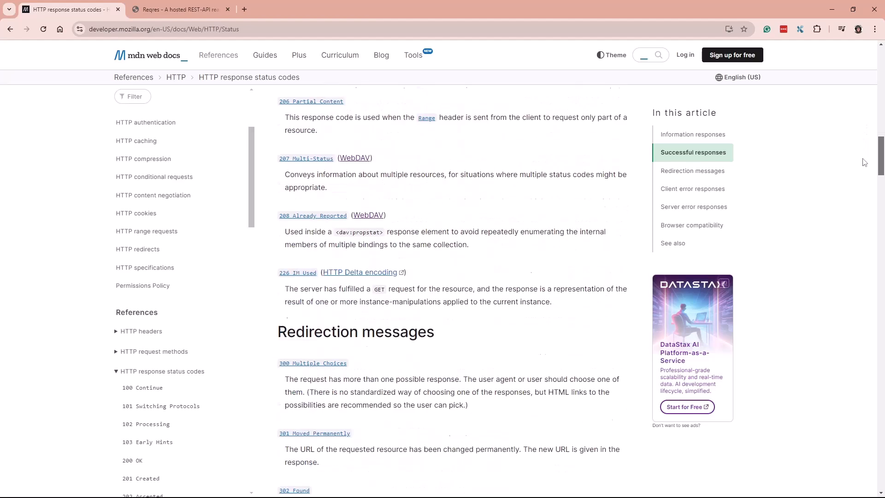
scroll("down", 3)
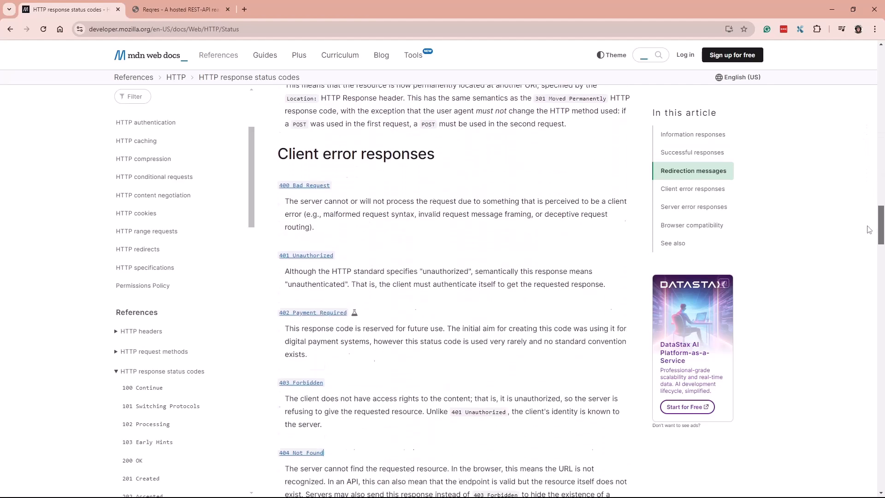
scroll("down", 3)
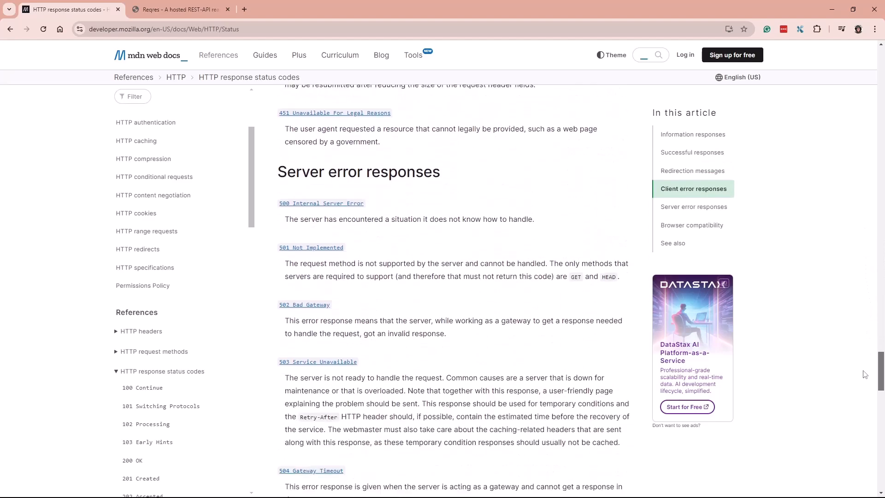
scroll("down", 3)
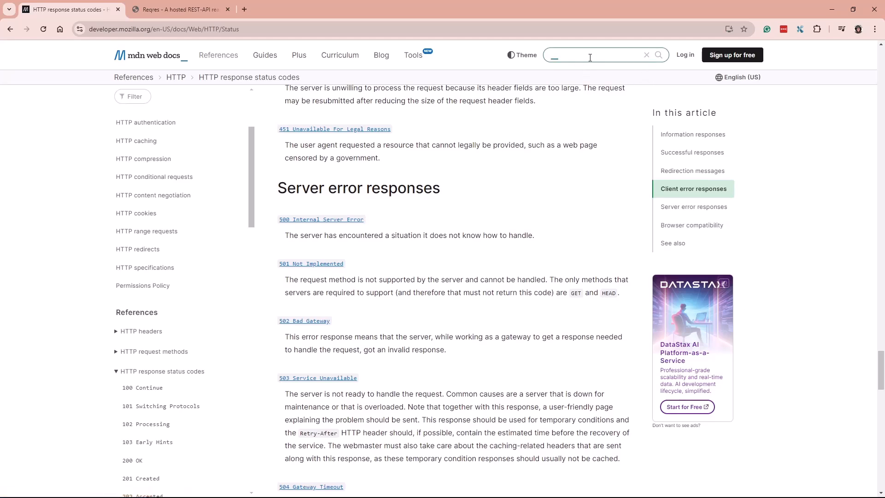
- Search MDN for 'headers' and open the HTTP headers reference article
type("headers")
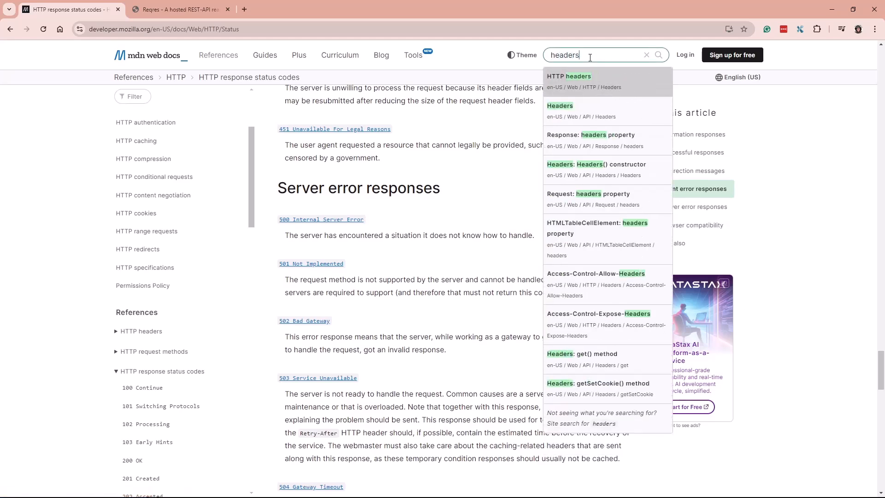
left_click(568, 77)
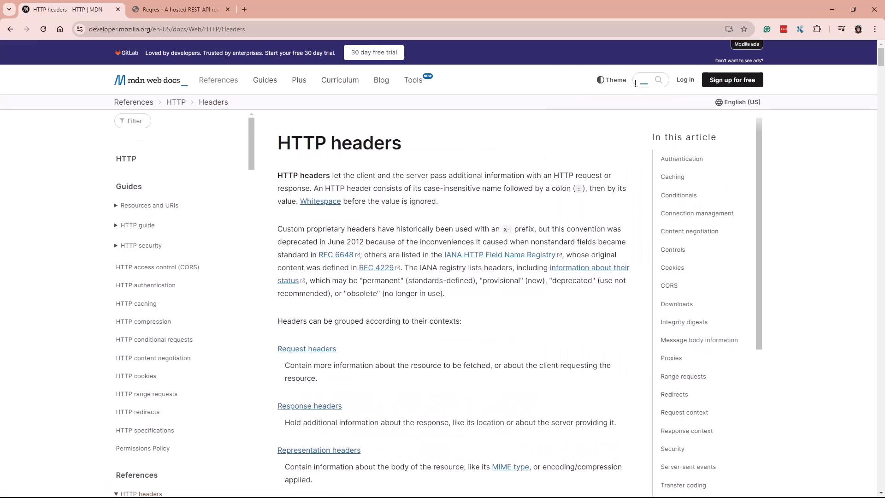
scroll("down", 3)
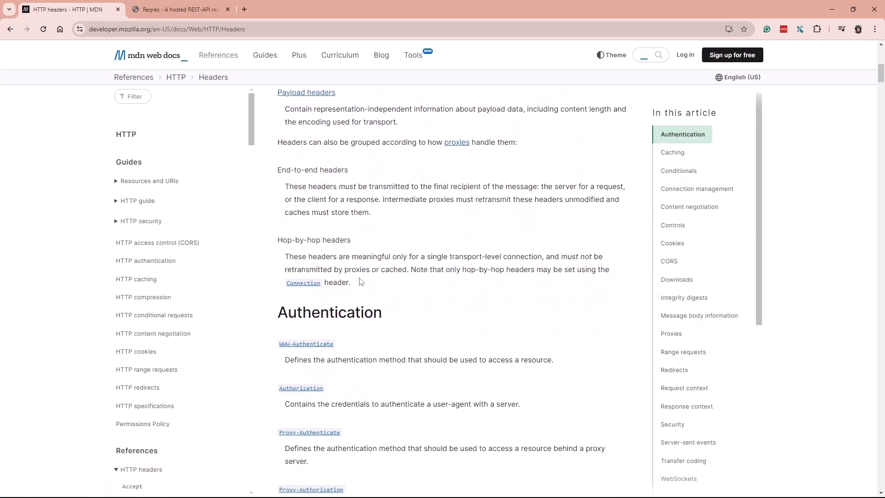
scroll("down", 3)
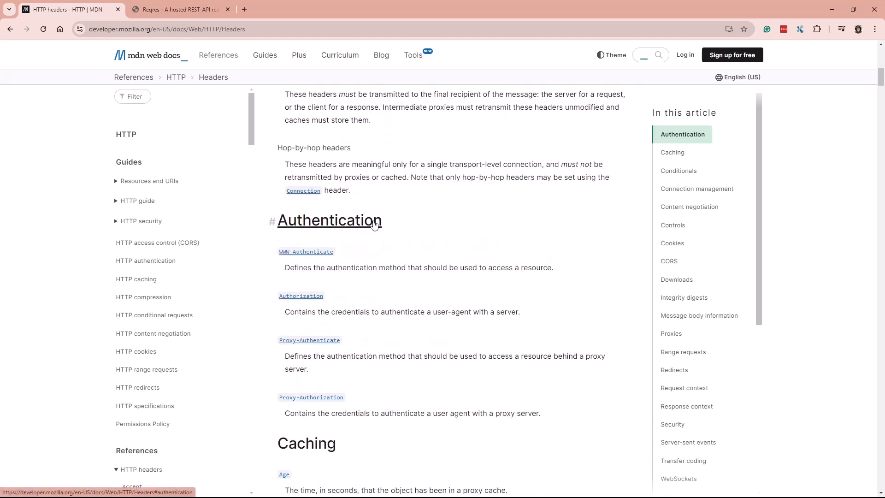
mouse_move(545, 315)
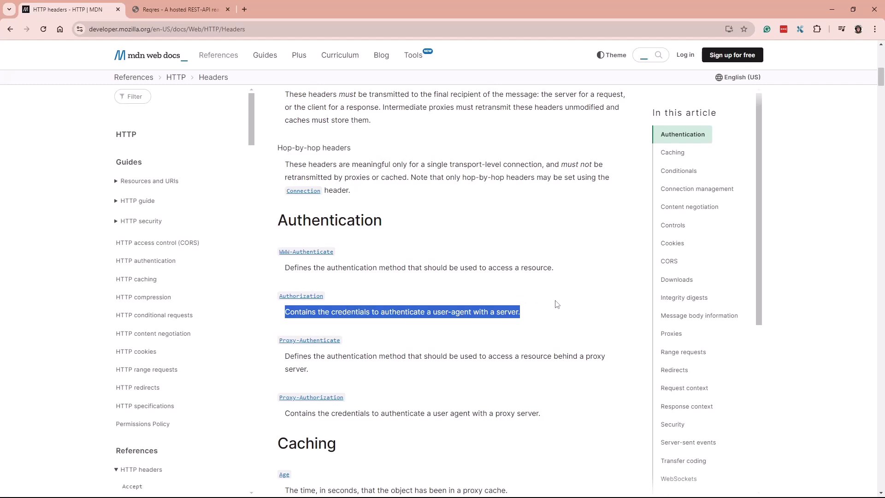
mouse_move(552, 310)
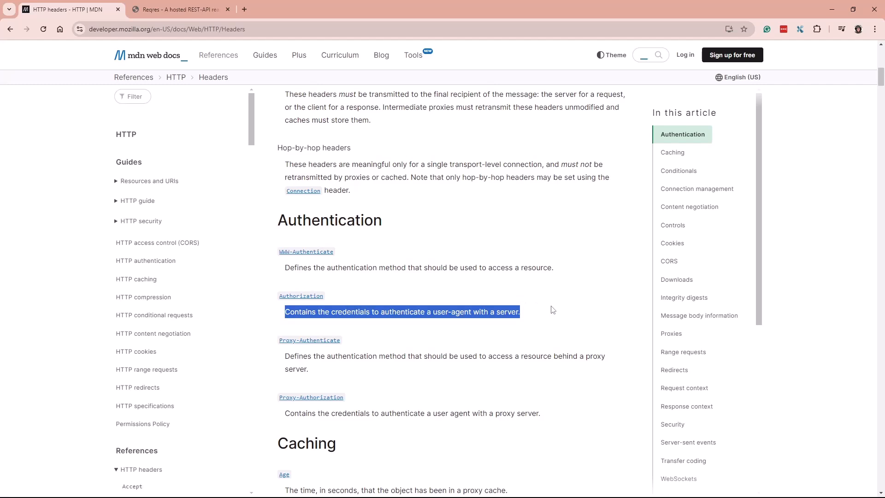
- Scroll through the Authentication, Caching and Content negotiation header groups
left_click(550, 316)
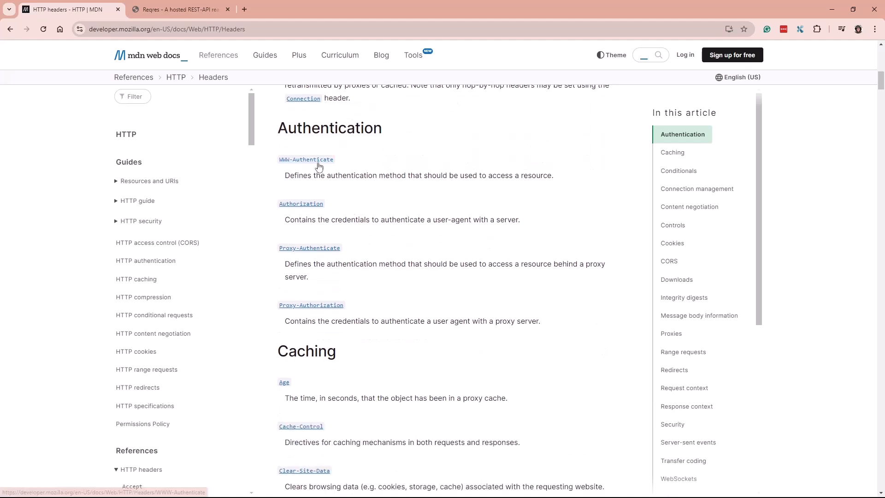
scroll("down", 3)
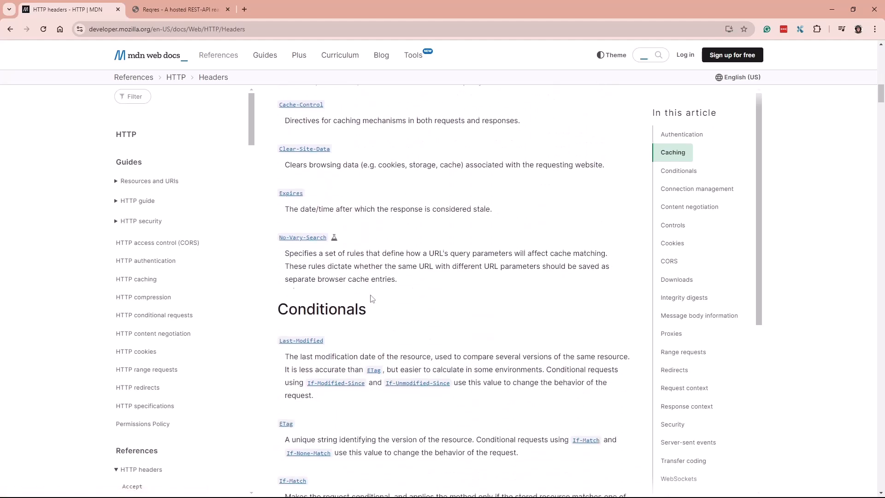
scroll("down", 3)
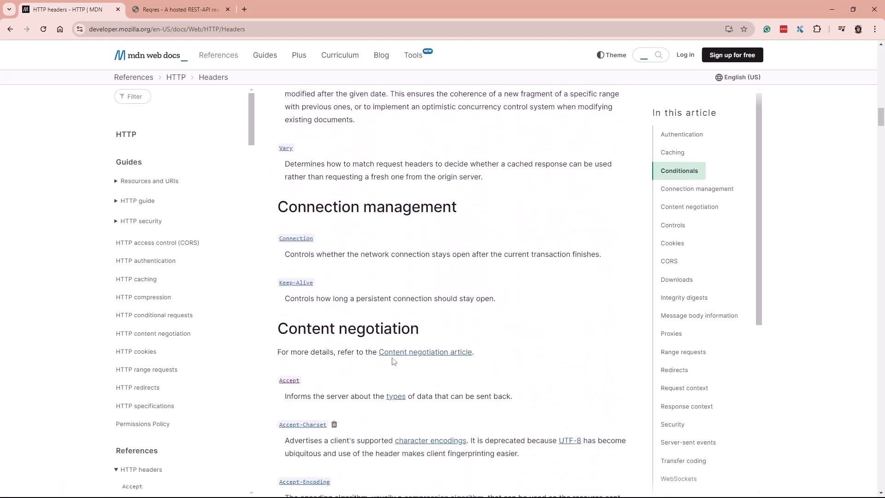
scroll("down", 3)
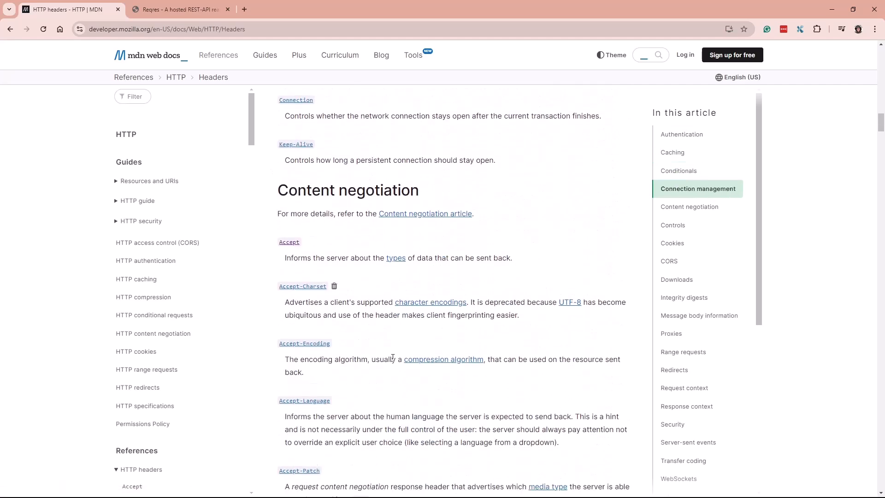
scroll("down", 3)
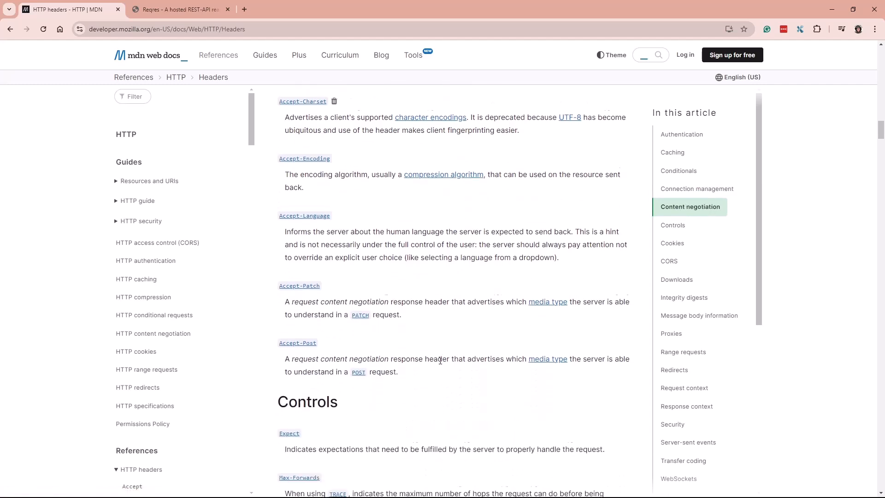
scroll("down", 3)
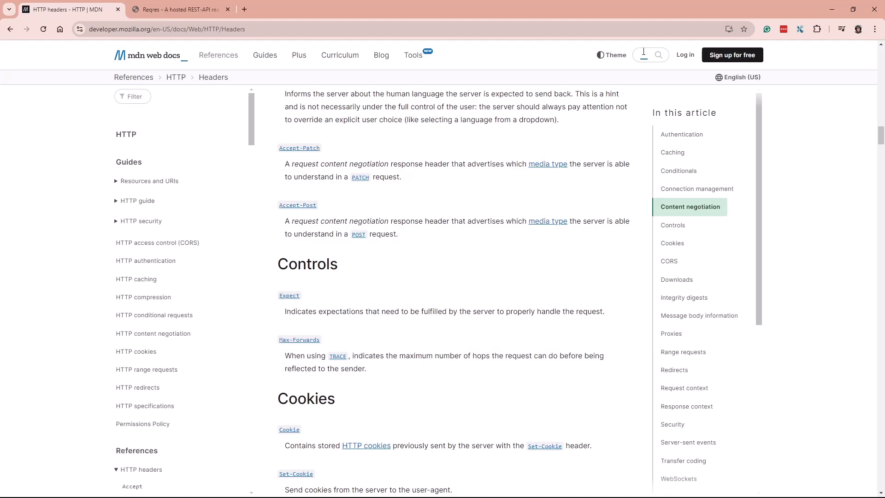
scroll("down", 3)
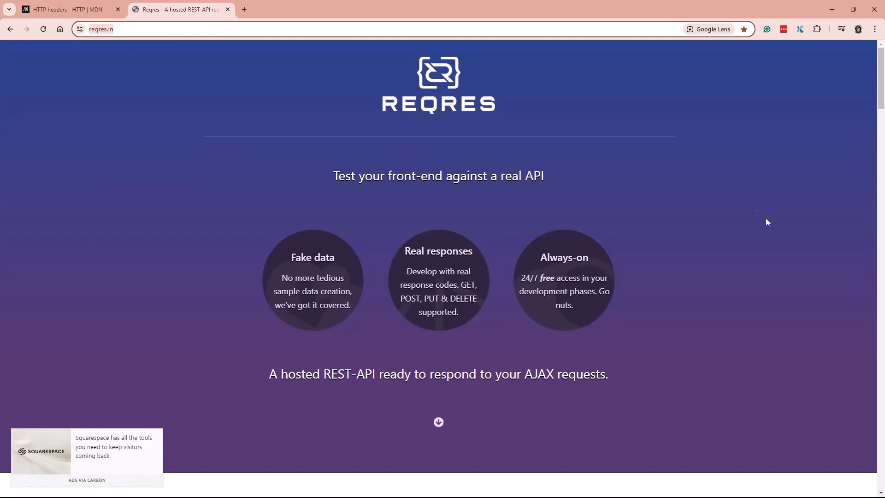
- Open DevTools on the Network panel and scroll ReqRes to the request buttons
key("F12")
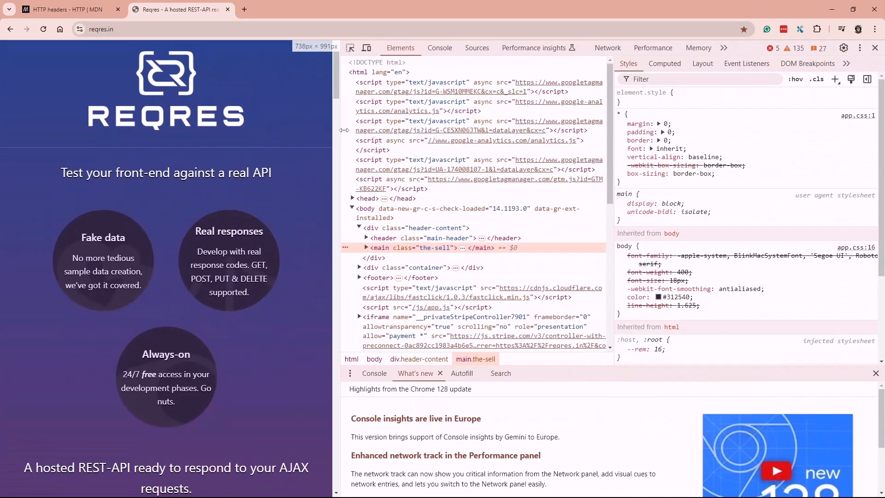
left_click(608, 47)
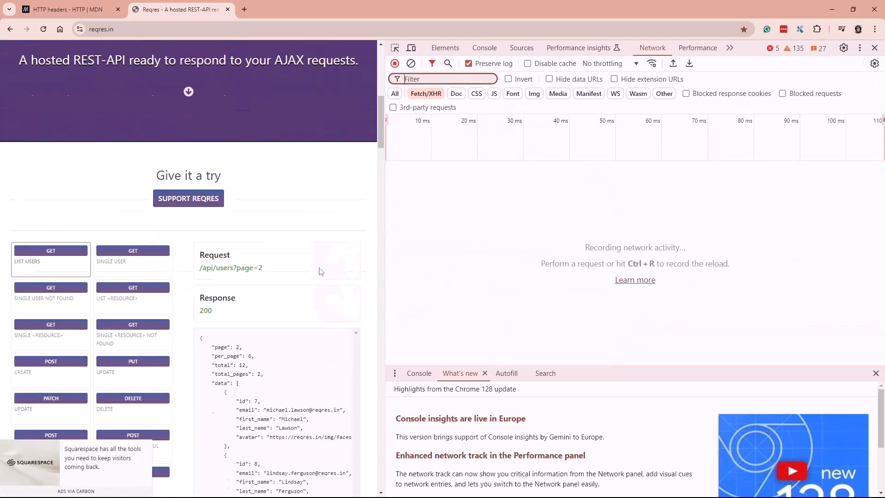
scroll("down", 3)
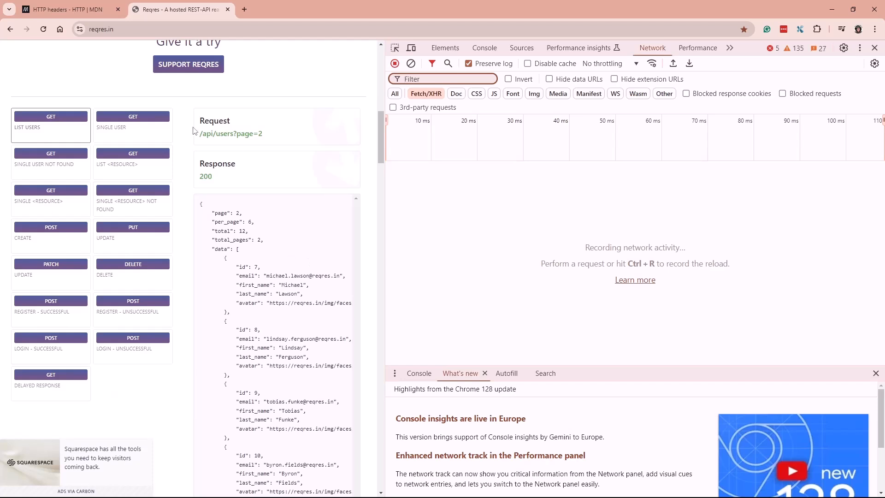
mouse_move(150, 164)
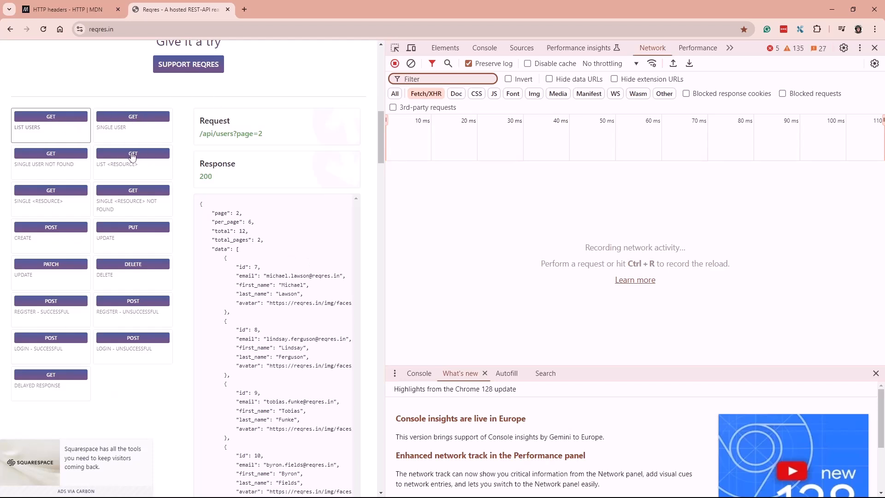
mouse_move(139, 137)
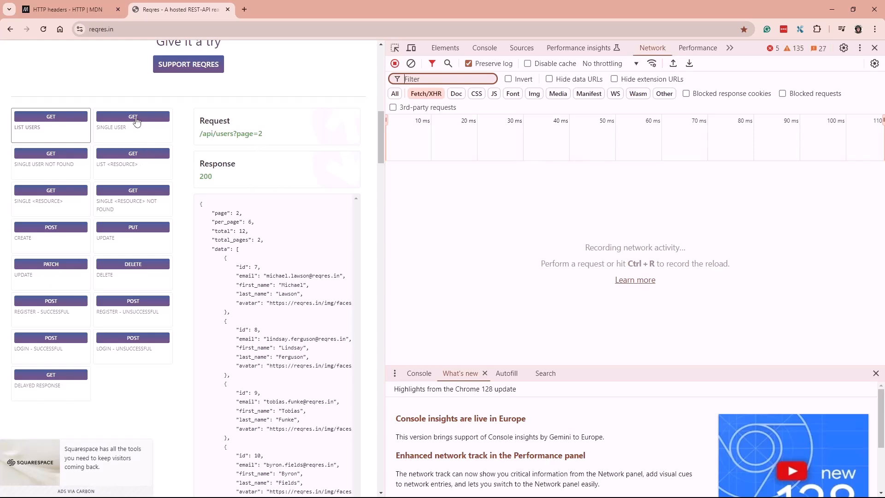
- Send Single User on a cleared network log and open the users/2 request's Headers
left_click(133, 116)
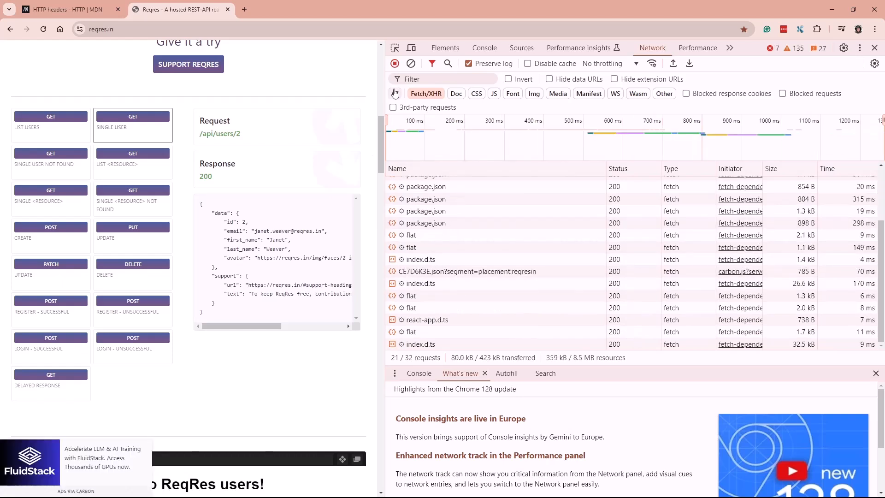
left_click(411, 63)
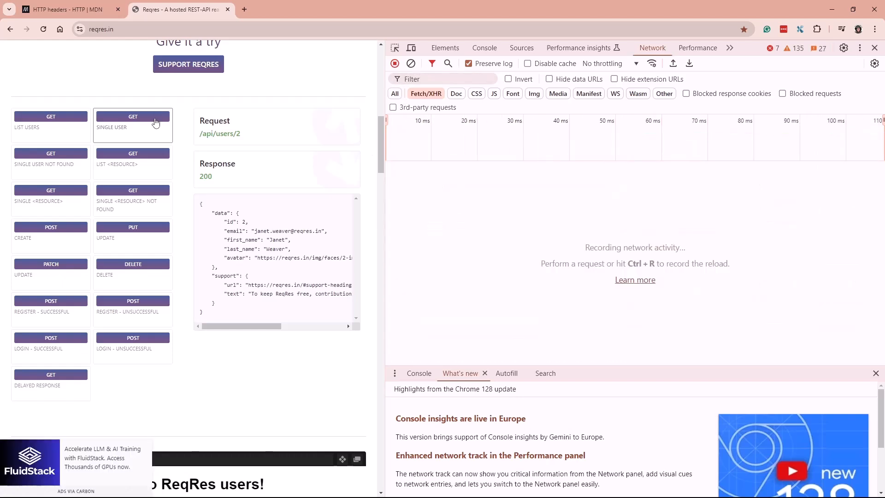
left_click(133, 116)
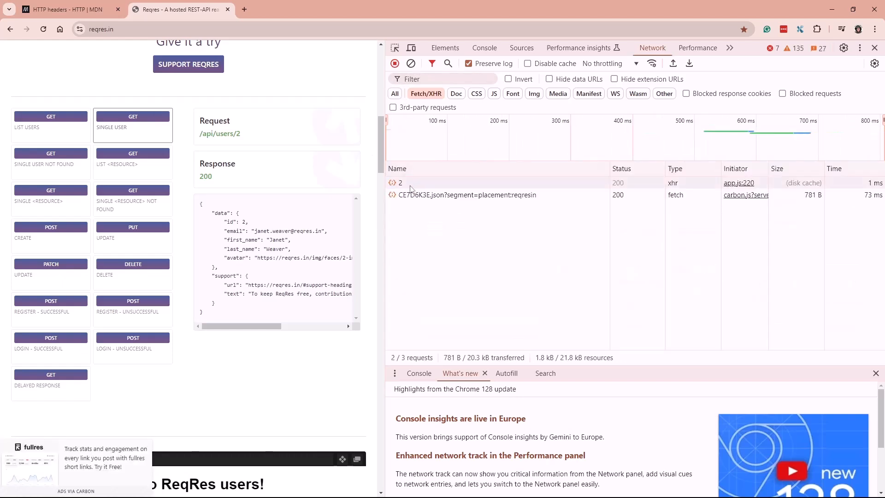
left_click(399, 182)
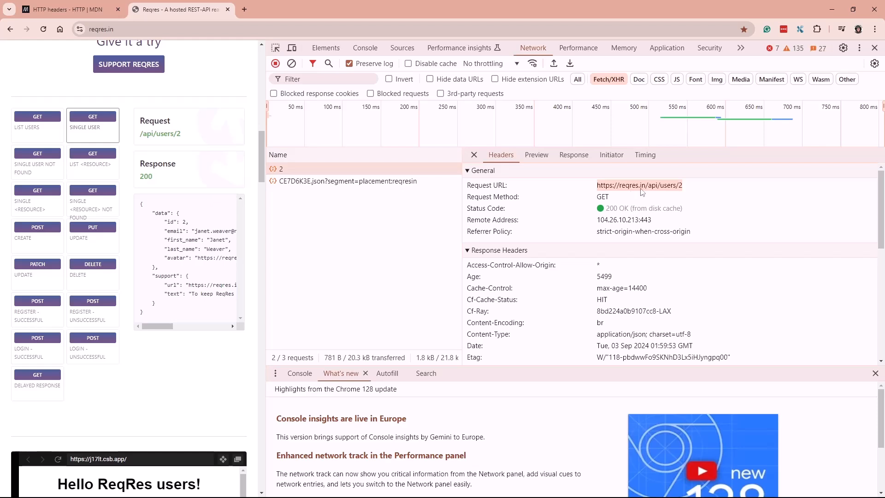
mouse_move(688, 192)
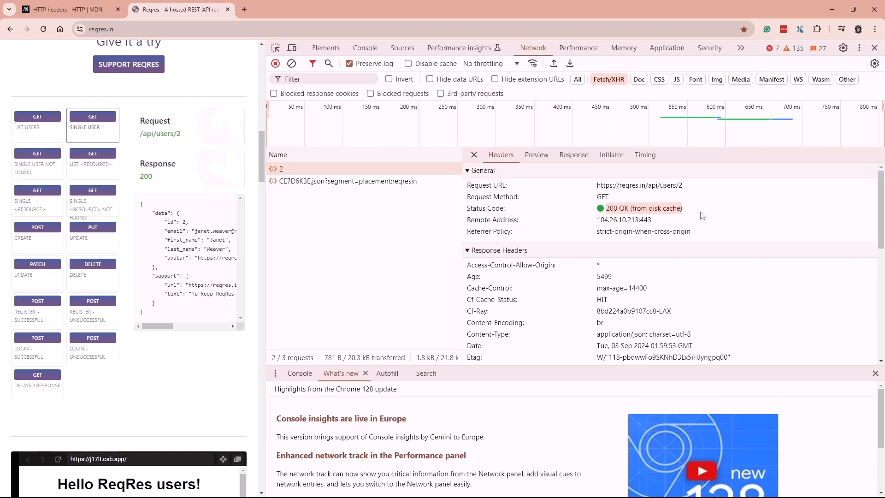
- Scroll through the response headers and into the request headers of the users/2 call
scroll("down", 3)
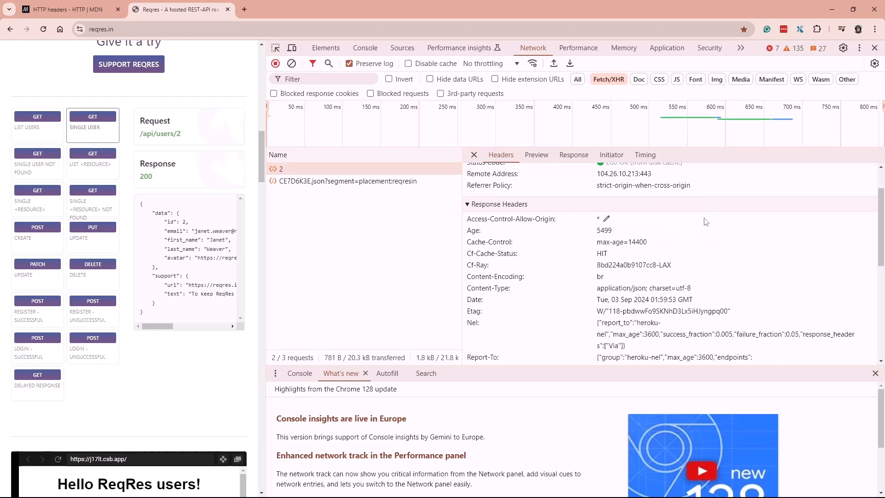
mouse_move(695, 204)
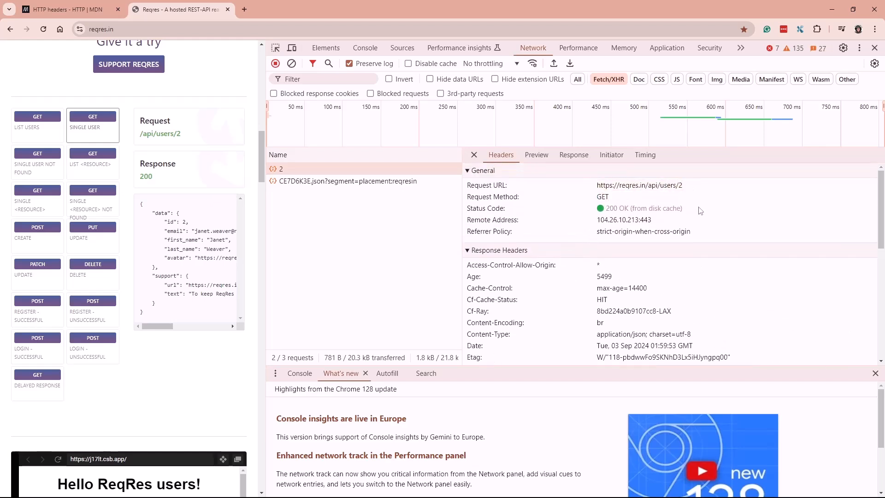
scroll("down", 3)
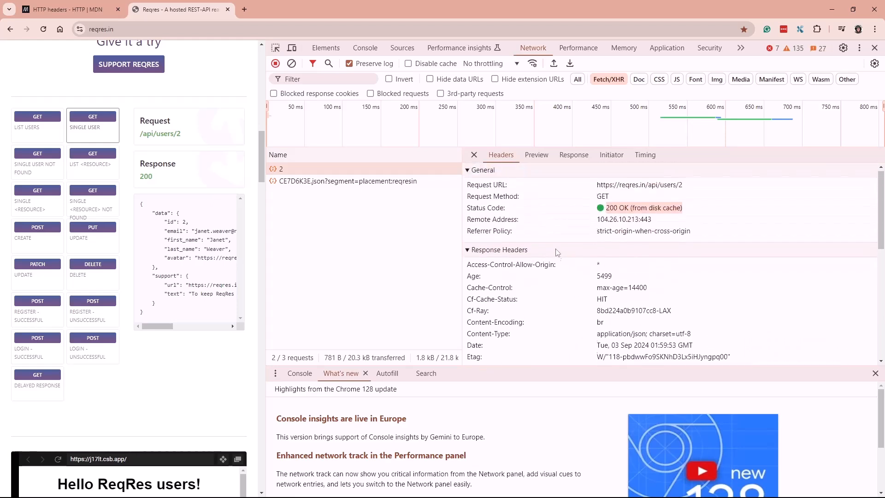
scroll("down", 3)
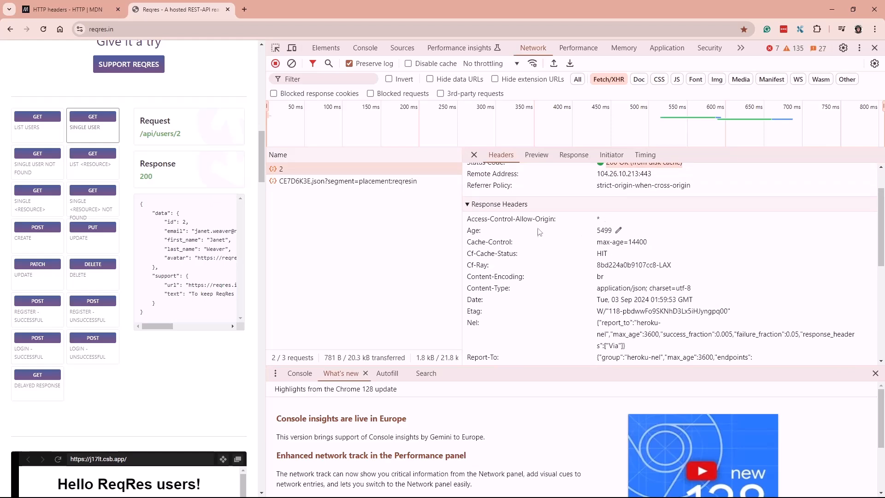
scroll("down", 3)
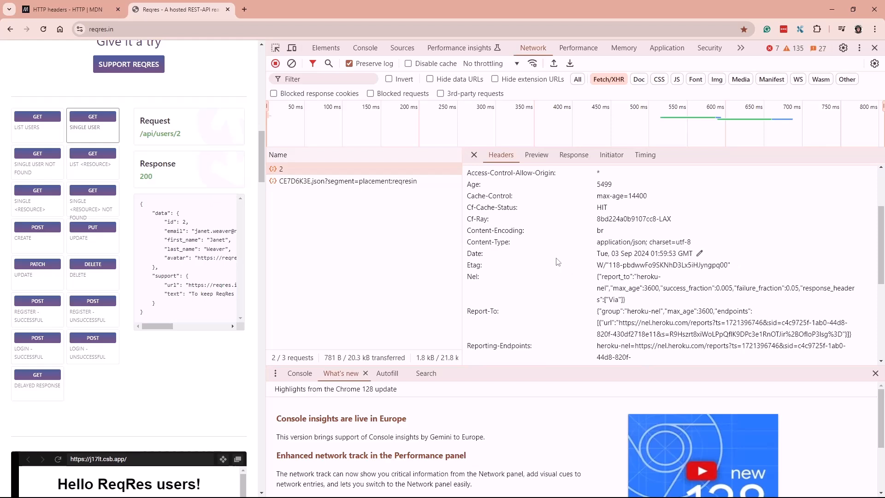
scroll("down", 3)
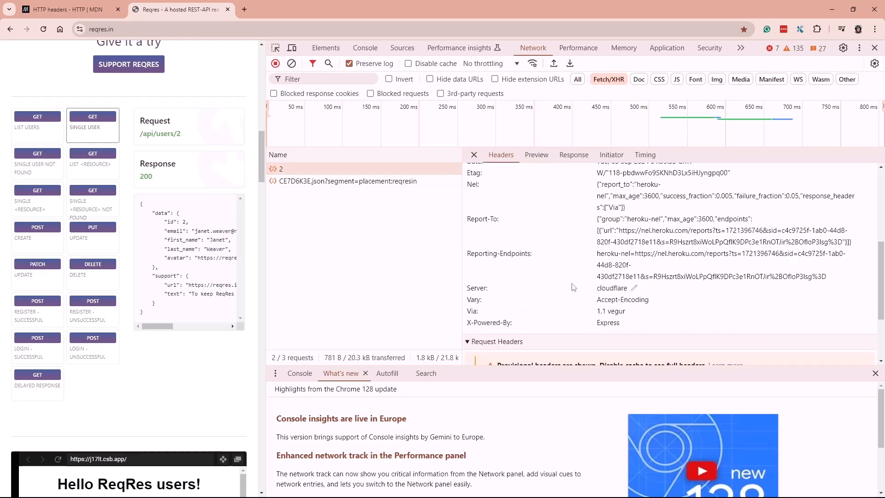
scroll("down", 3)
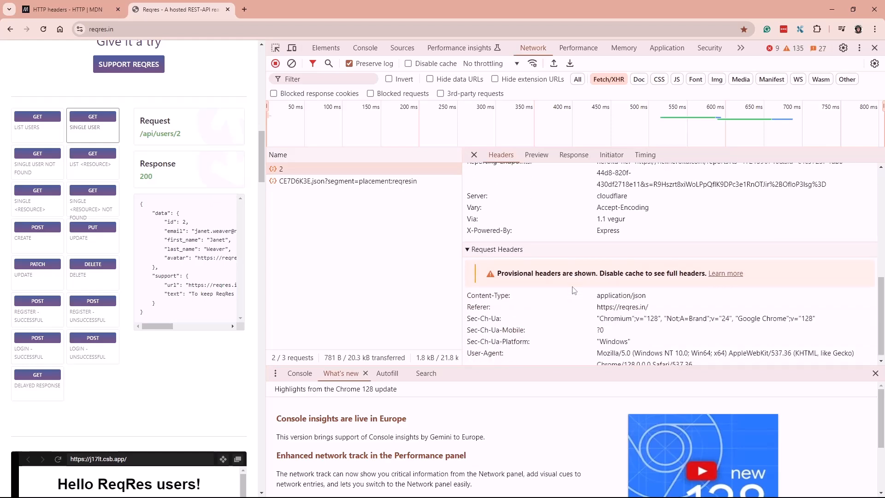
scroll("down", 3)
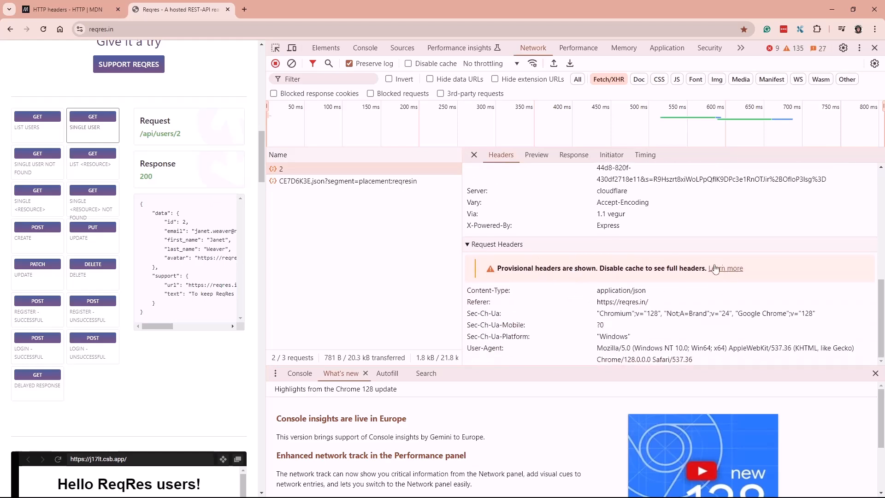
mouse_move(672, 279)
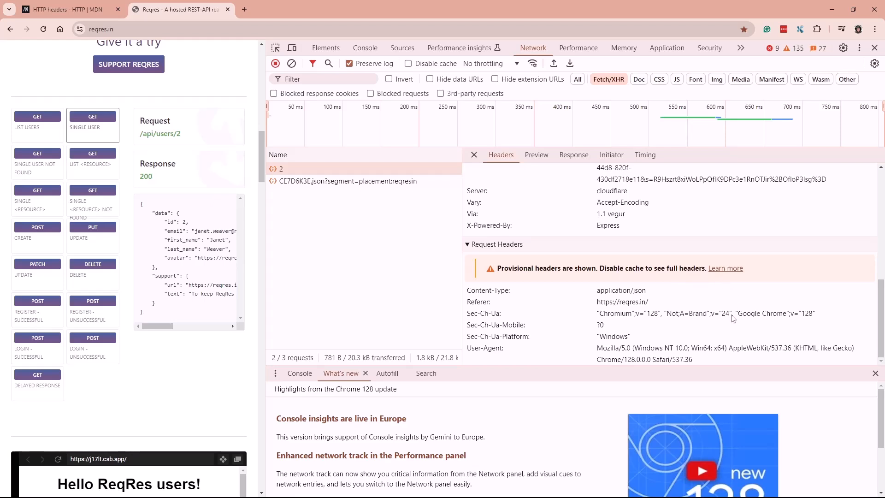
mouse_move(582, 308)
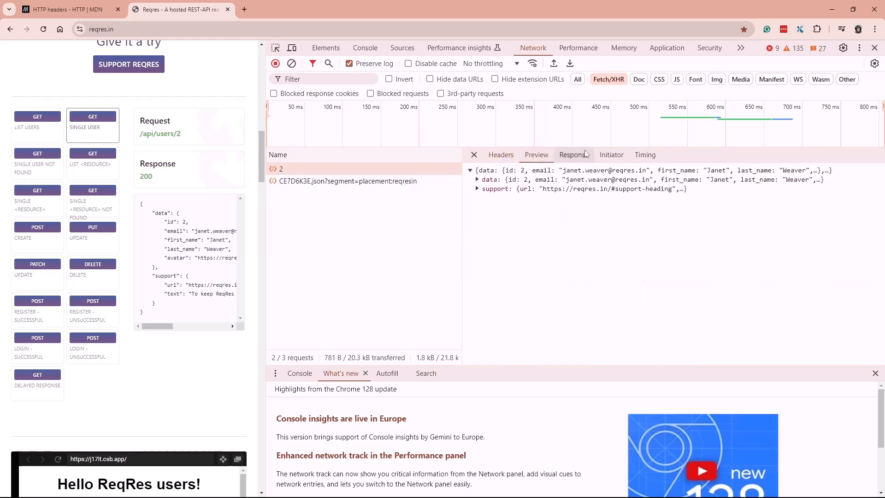
- Compare the raw Response body with the parsed Preview, expanding the data object
left_click(573, 154)
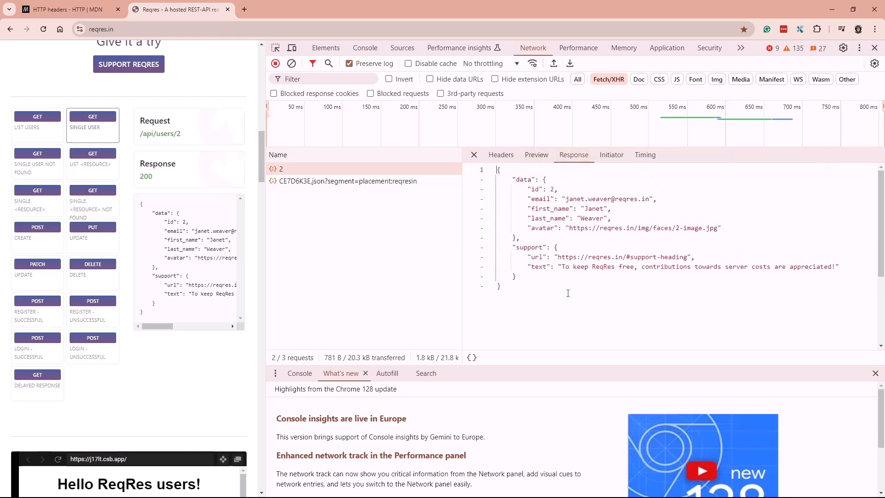
left_click(536, 155)
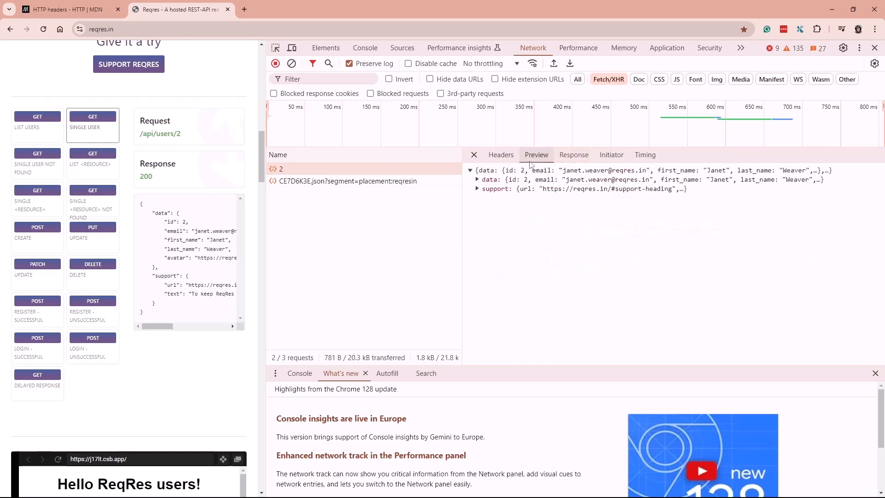
left_click(477, 180)
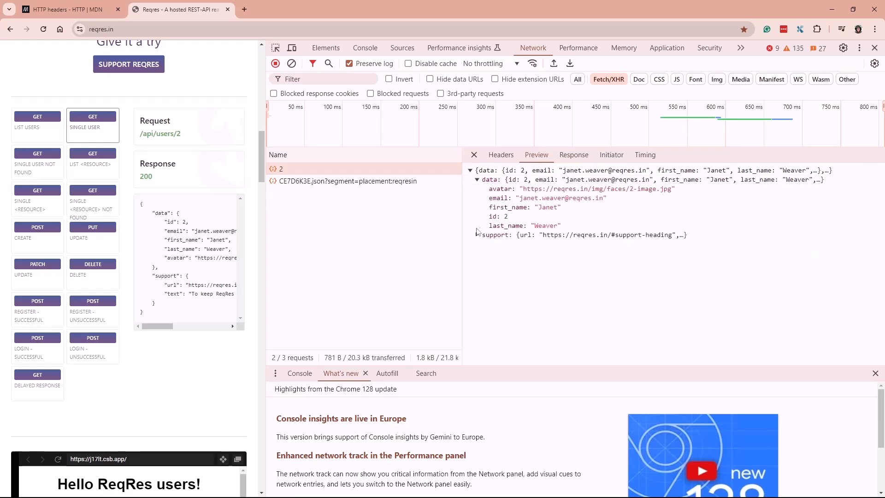
left_click(478, 235)
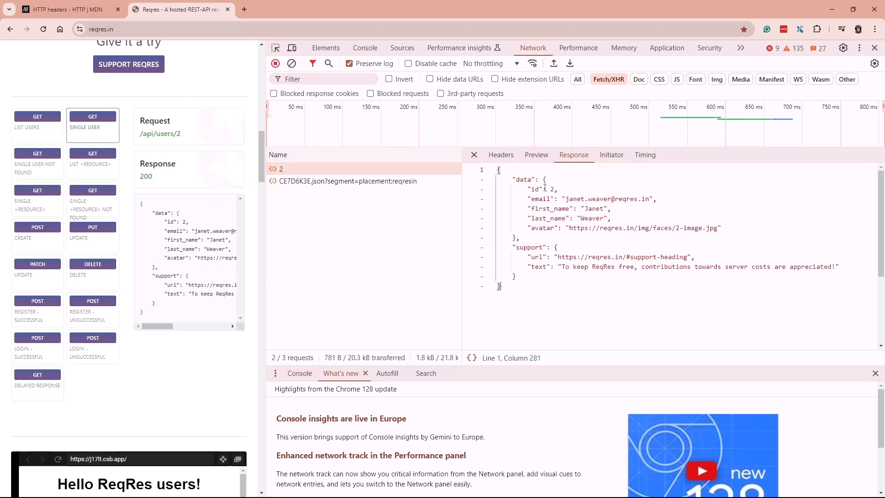
- Highlight a word in the response JSON, then return to the Headers showing GET users/2 200 OK
double_click(542, 188)
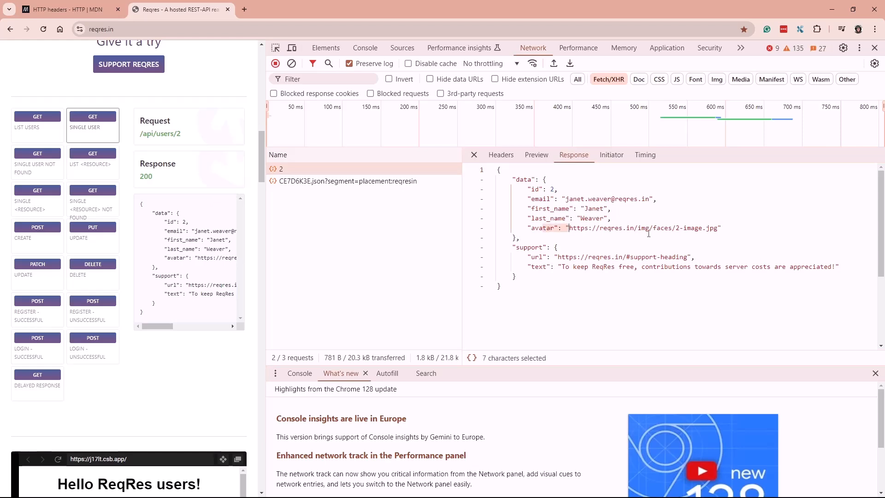
left_click(656, 227)
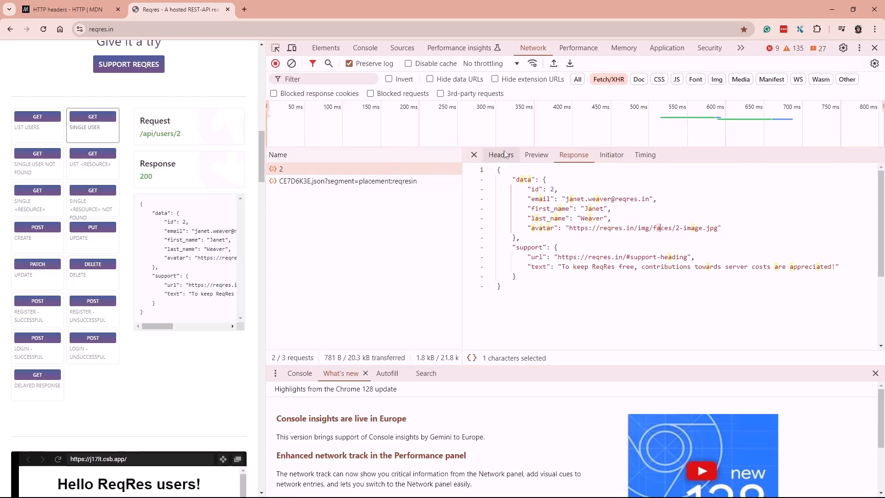
left_click(500, 155)
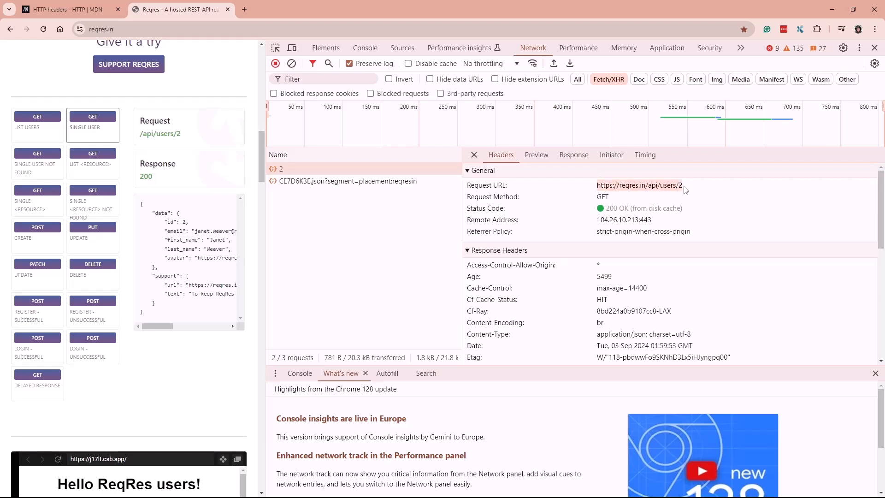
mouse_move(657, 209)
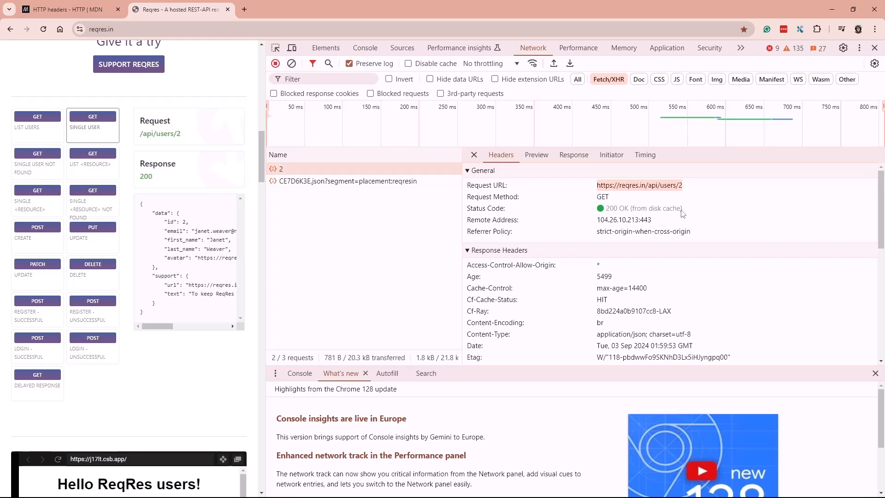
- Show the raw Response body of users/2 and select all its JSON text
left_click(574, 155)
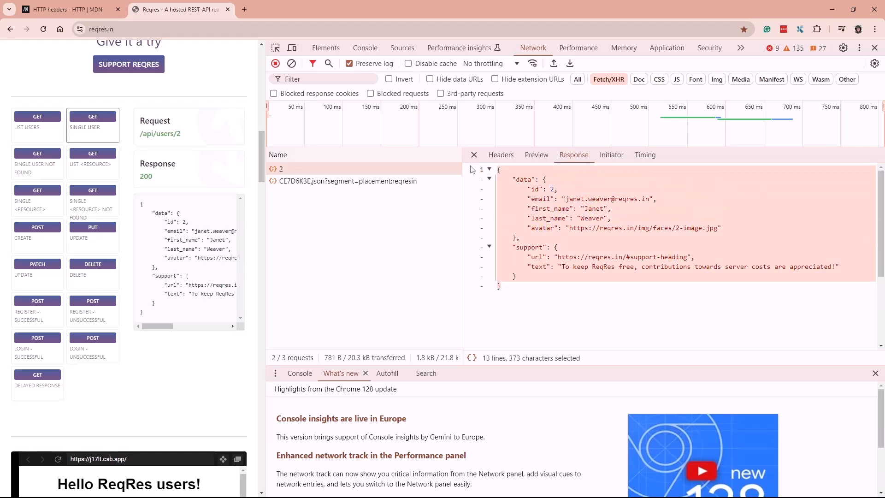
left_click(596, 305)
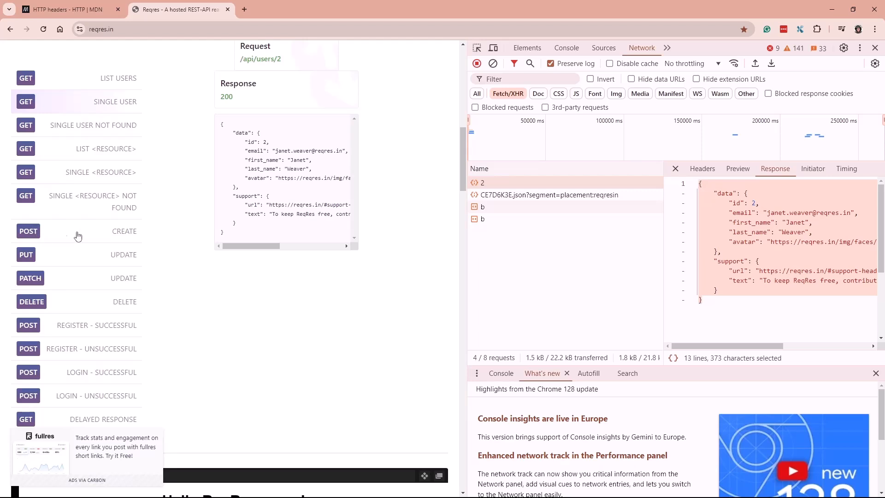
- Clear the network log, send POST CREATE, and open the /api/users request's Headers
left_click(492, 63)
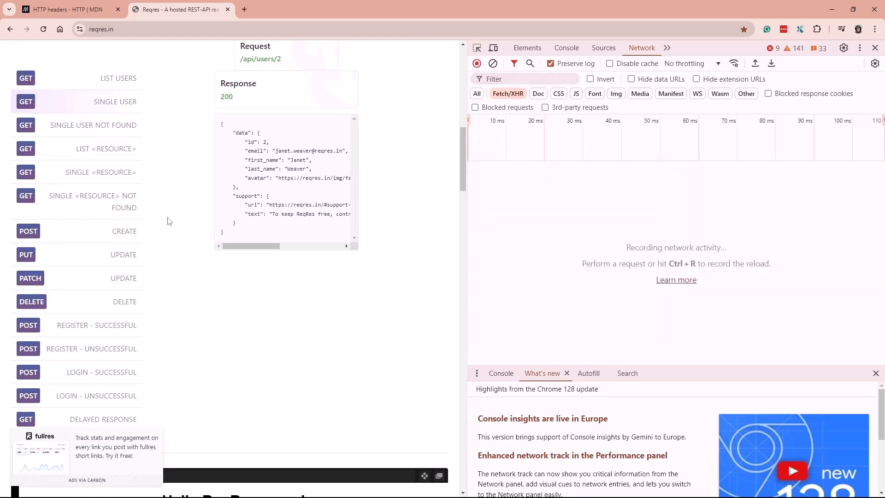
left_click(124, 231)
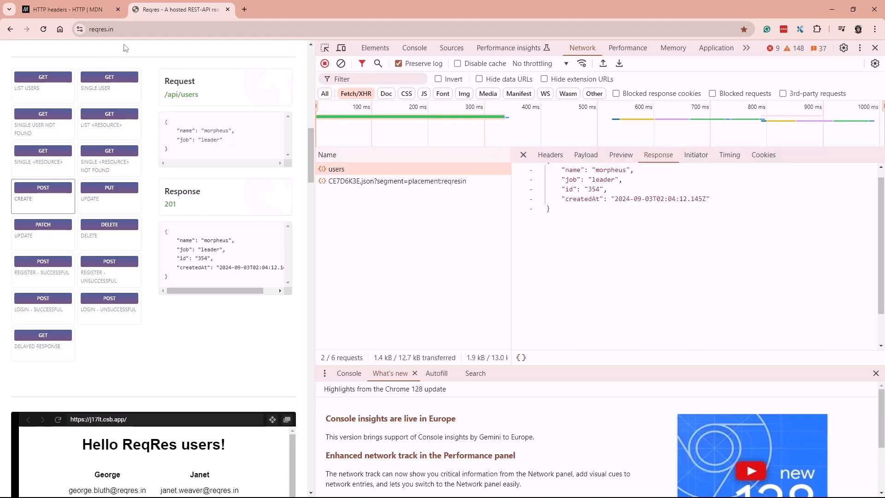
left_click(548, 154)
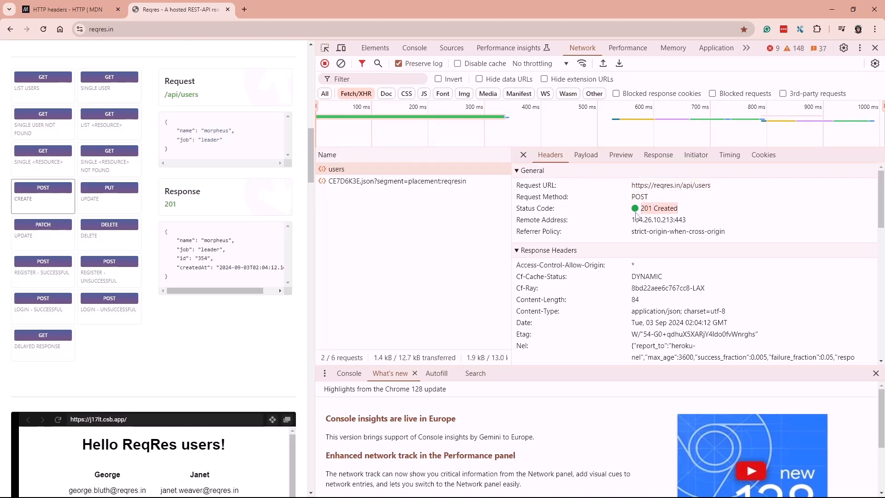
mouse_move(627, 218)
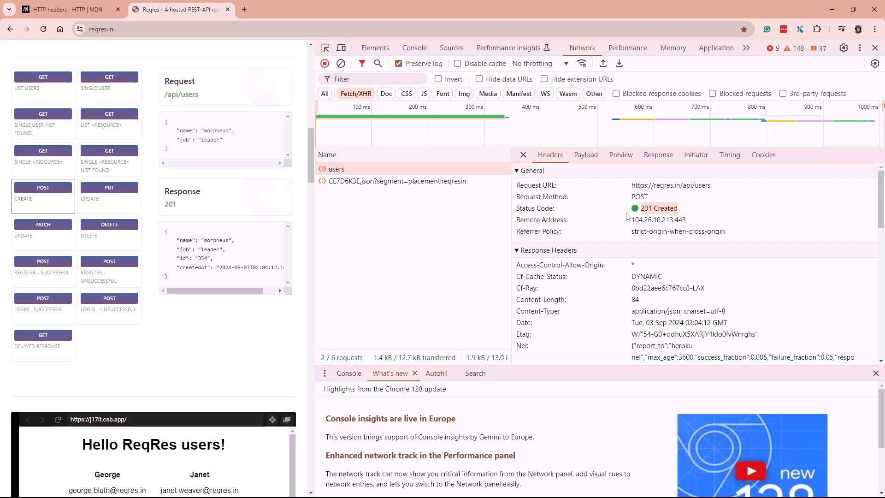
- Read through the 201 Created headers, selecting the /api/users path, then show the Payload
scroll("down", 3)
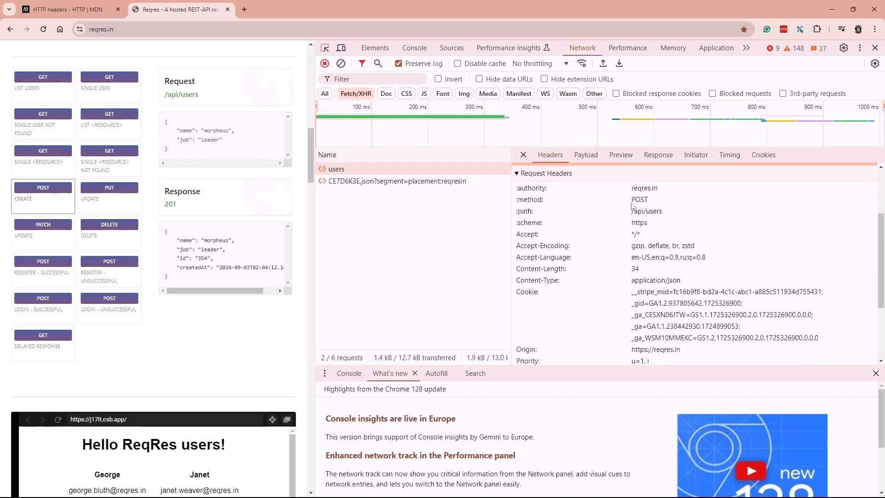
double_click(646, 210)
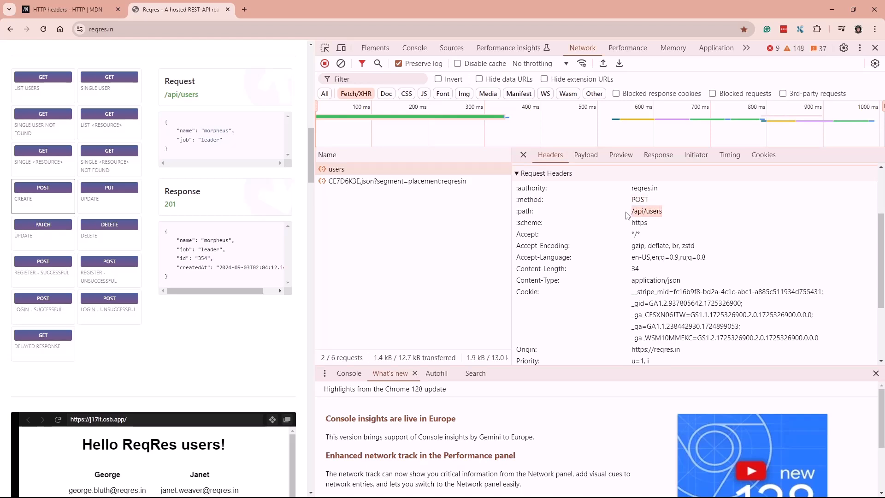
scroll("down", 3)
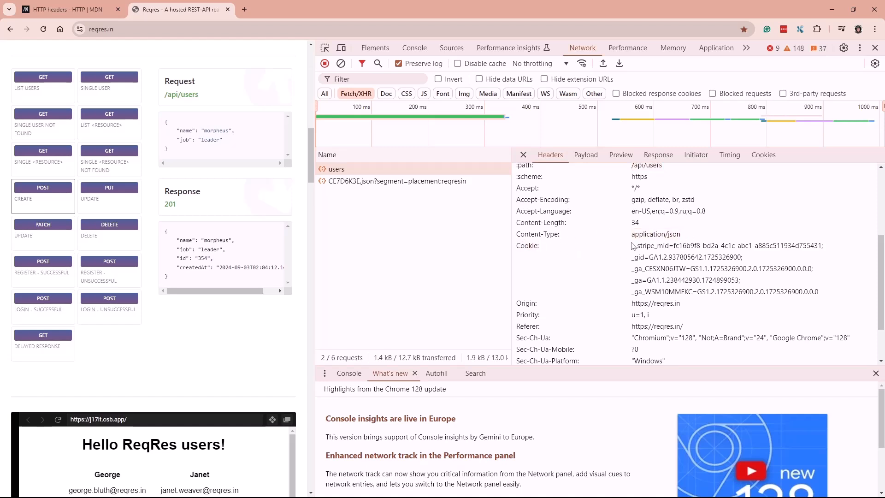
scroll("down", 3)
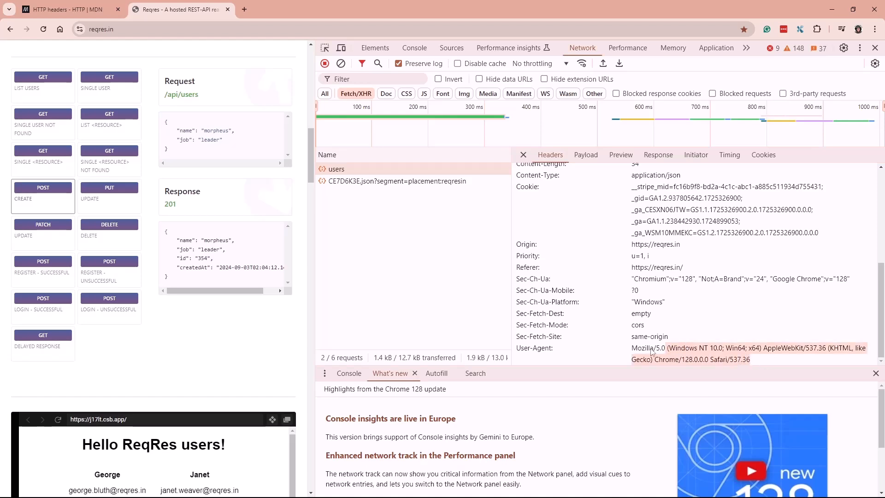
left_click(584, 155)
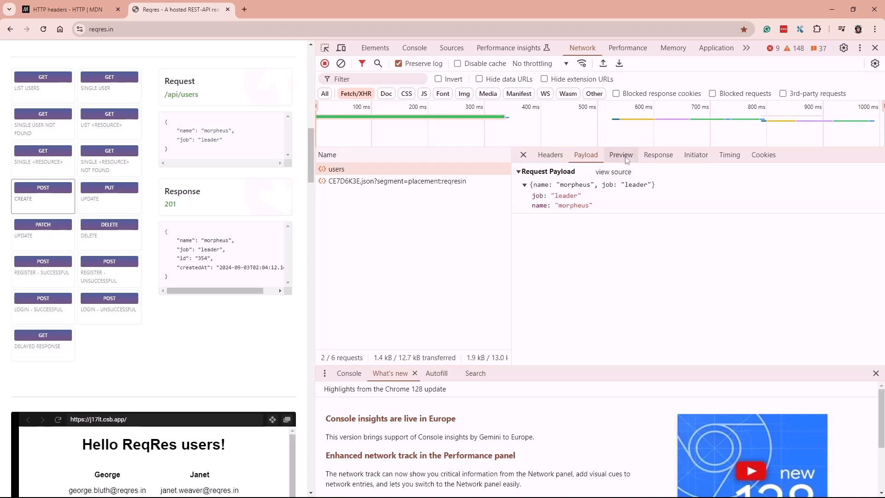
mouse_move(587, 219)
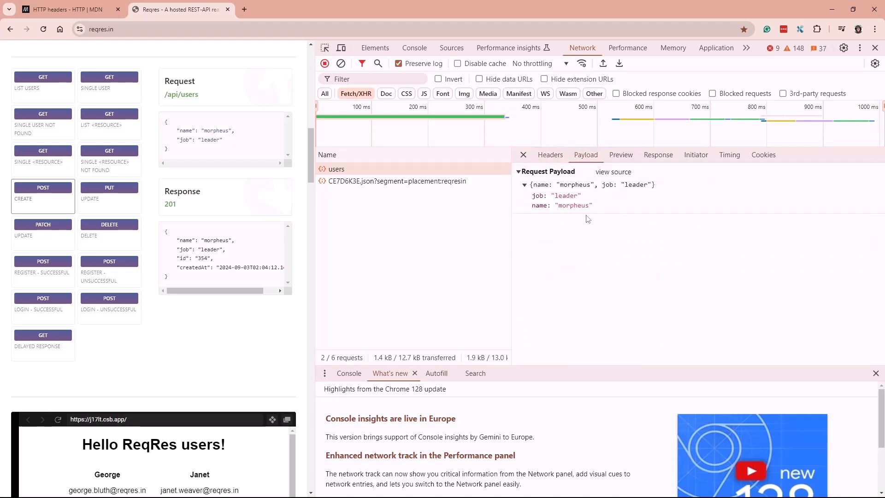
- View the payload as raw source, then the parsed Preview and raw JSON Response with id 354
left_click(614, 171)
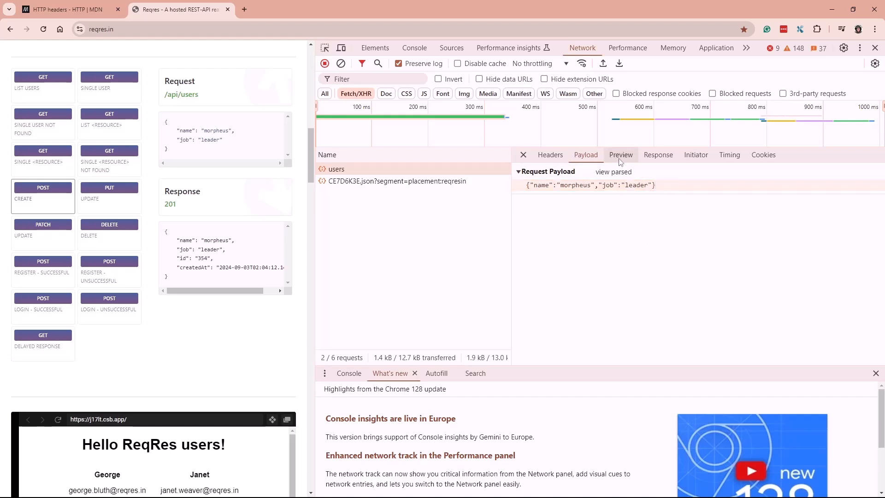
left_click(620, 155)
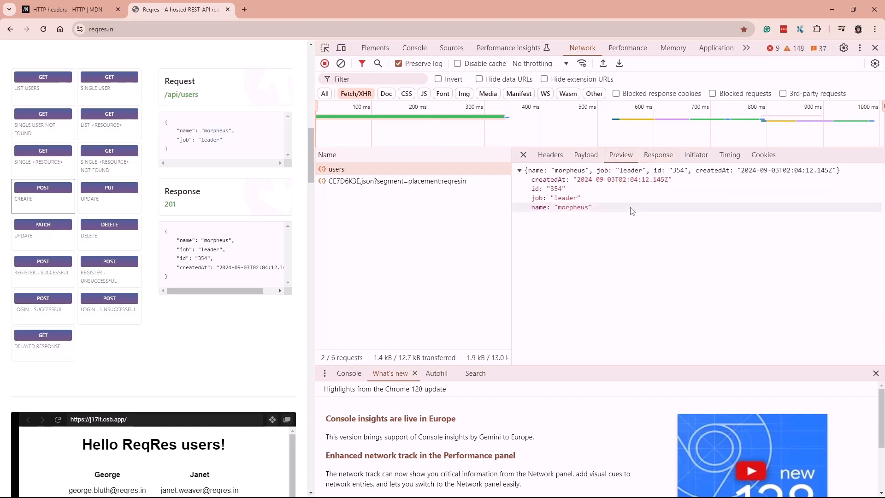
left_click(657, 155)
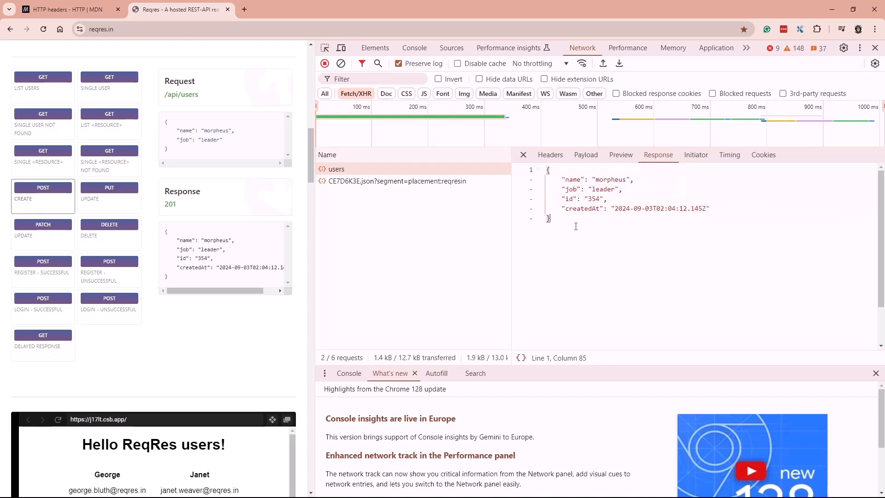
mouse_move(571, 187)
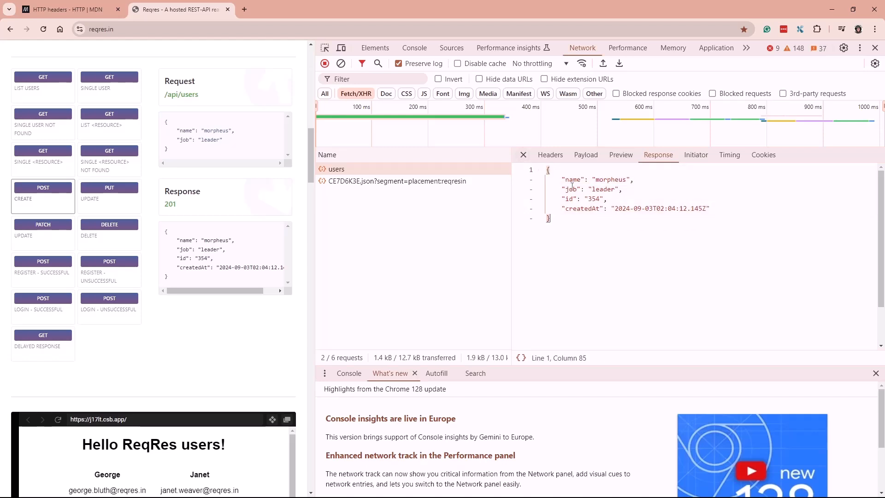
- Highlight the job value 'leader' in the response, then start editing the page address
double_click(610, 180)
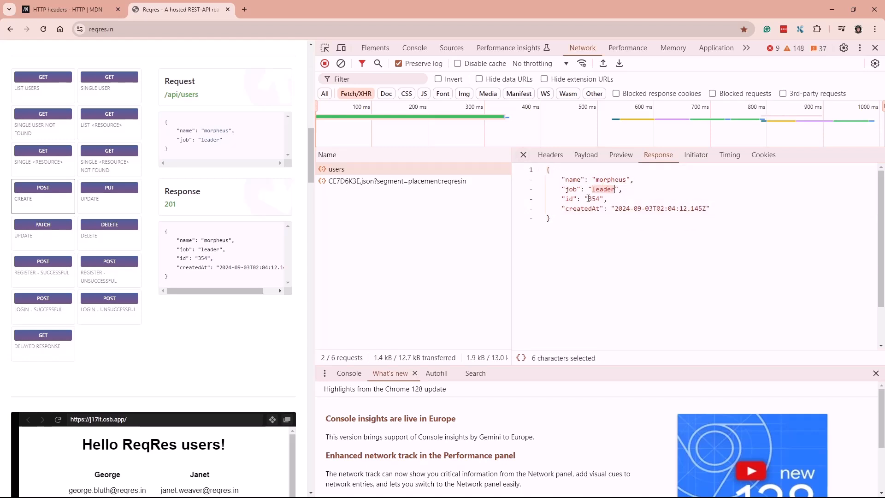
left_click(598, 199)
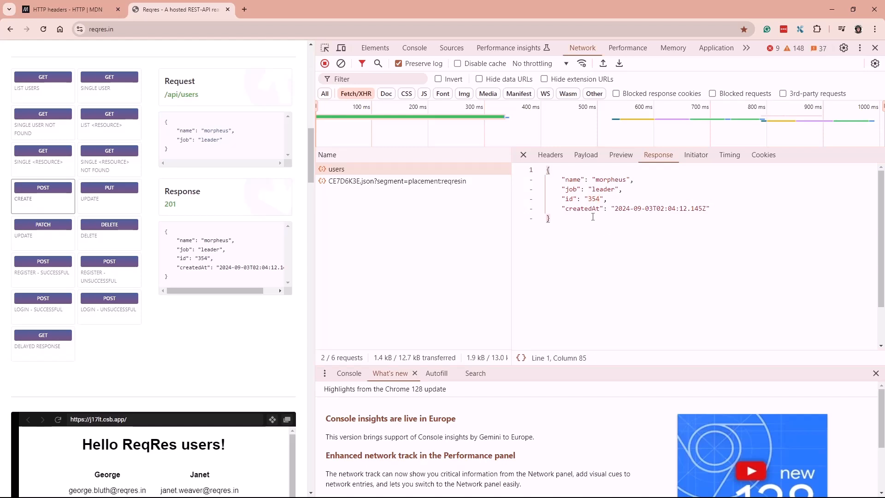
mouse_move(740, 248)
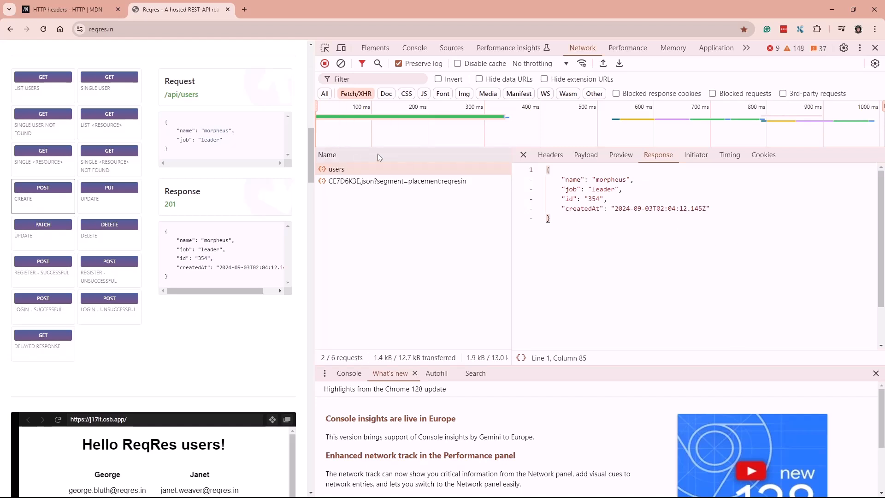
left_click(170, 29)
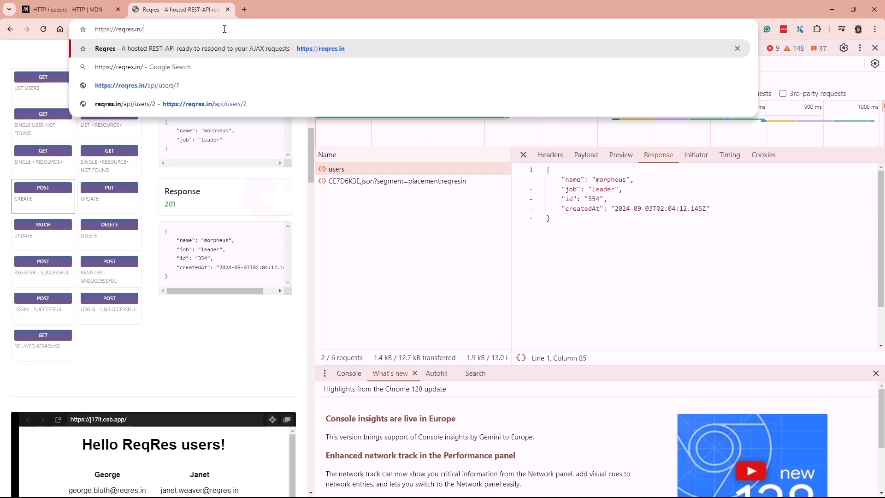
- Load reqres.in/does_not_exist and open a captured collect request's details
type("does_not")
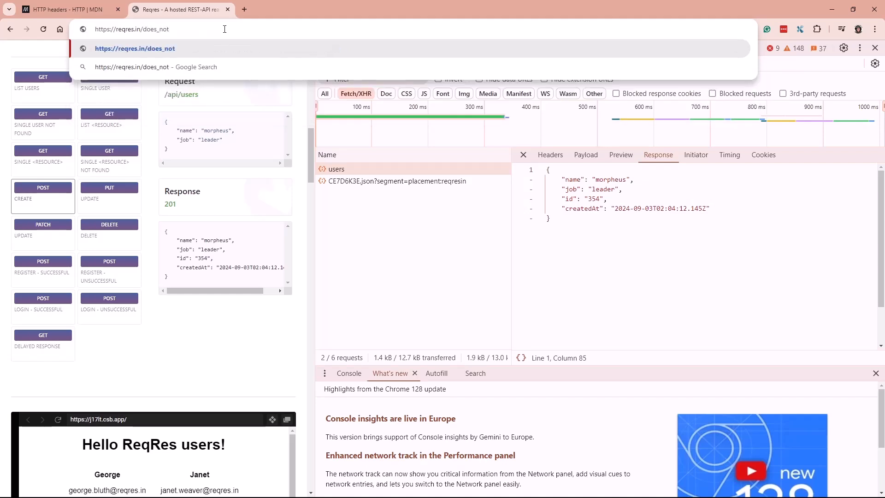
type("_exist")
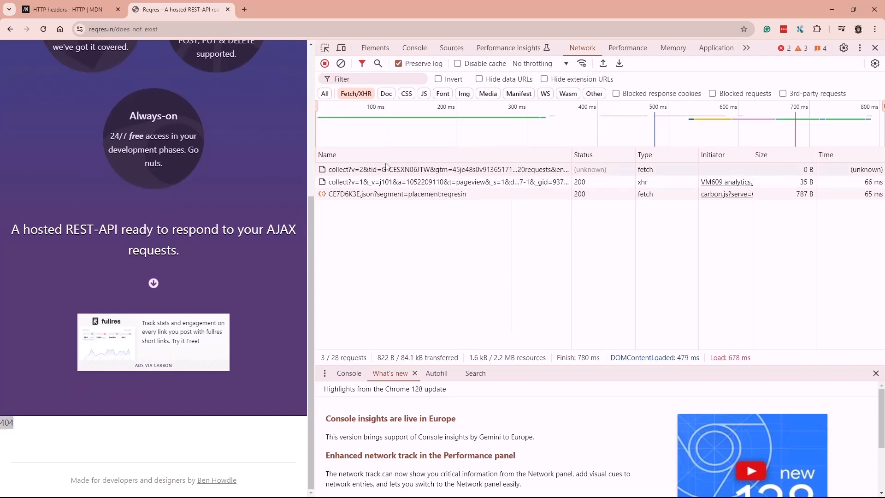
left_click(415, 169)
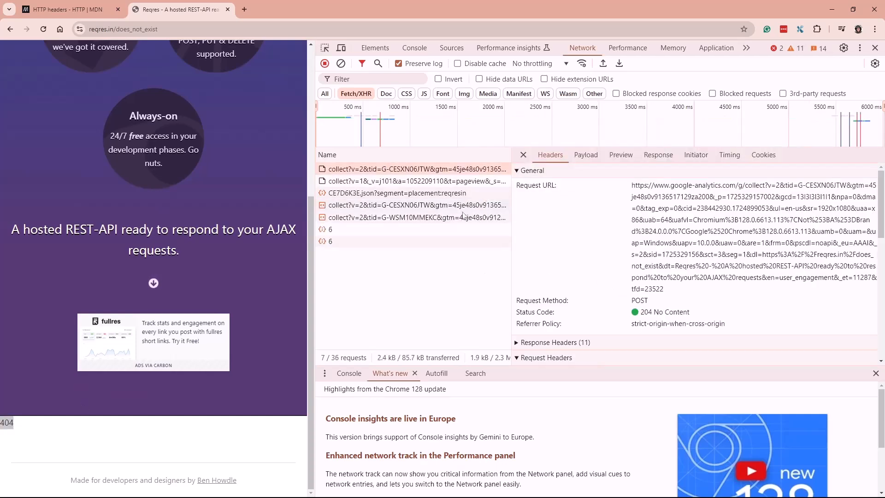
- Filter the Network list to All and open the does_not_exist request showing 404 Not Found
left_click(585, 155)
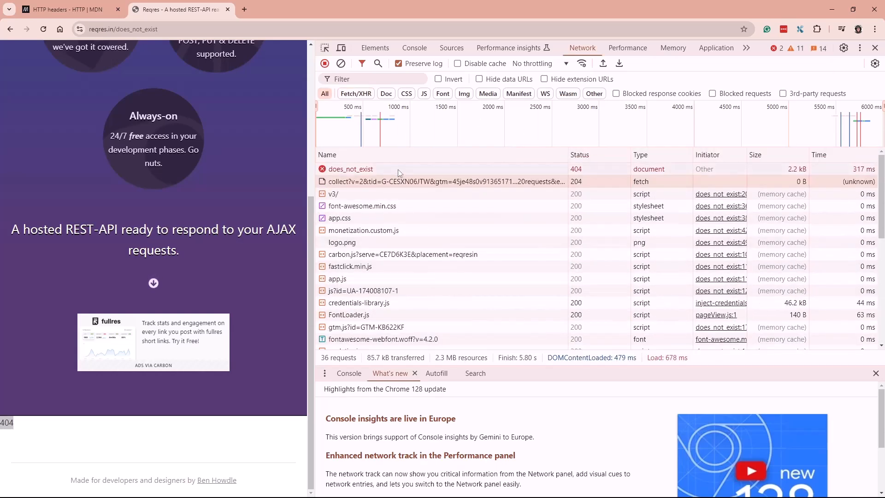
left_click(351, 169)
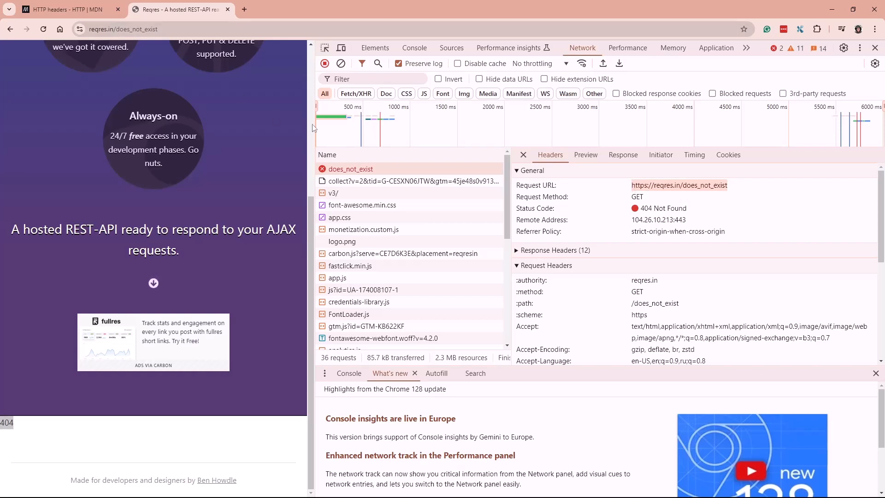
mouse_move(709, 233)
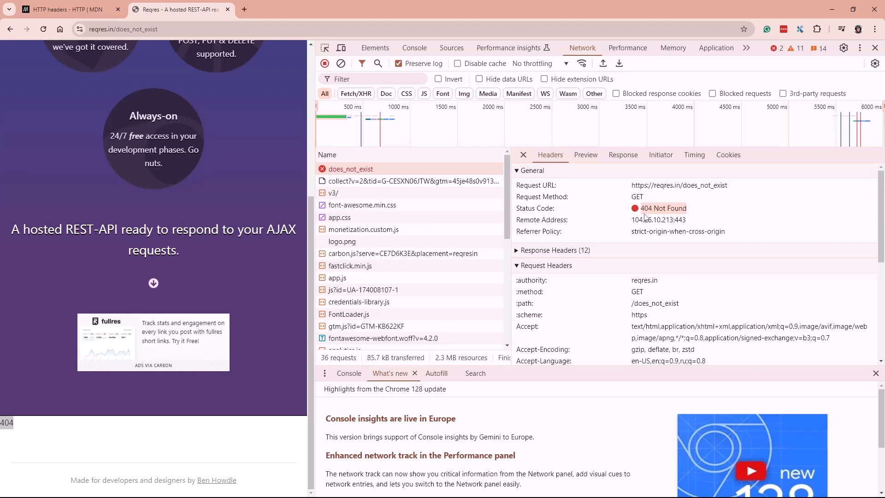
- View the does_not_exist 404 response in Preview, then scroll through its raw HTML in Response
left_click(585, 155)
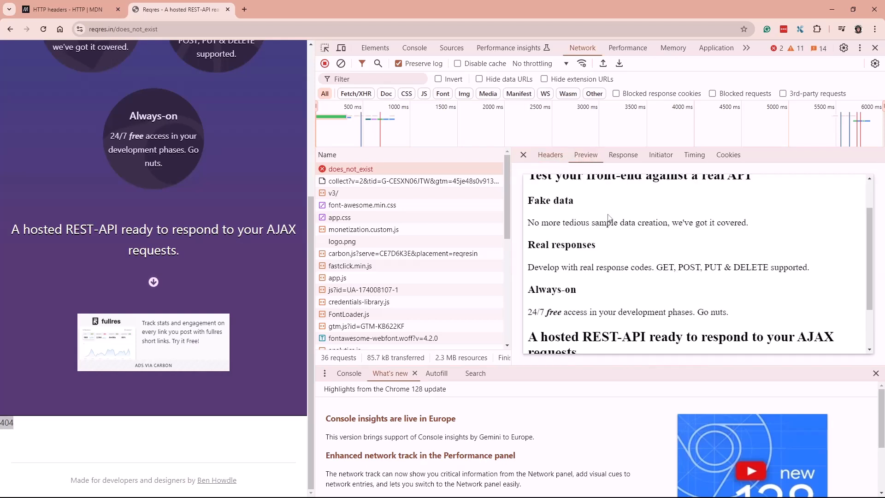
scroll("down", 3)
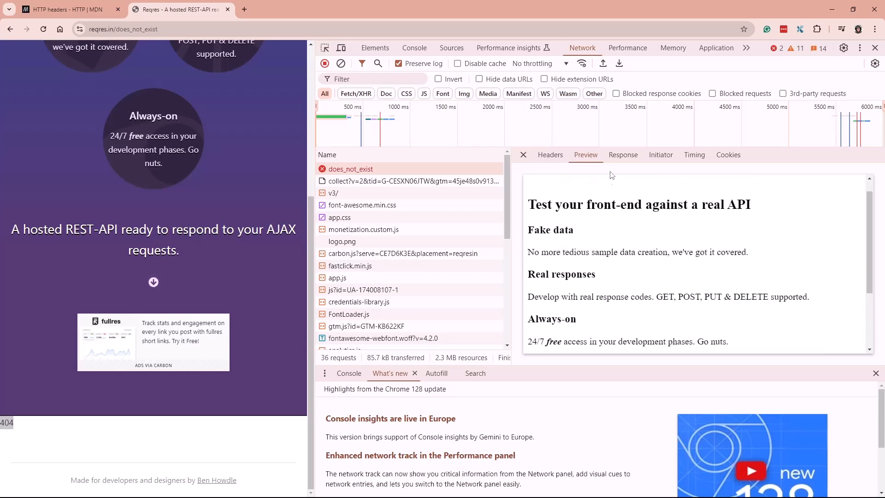
left_click(622, 155)
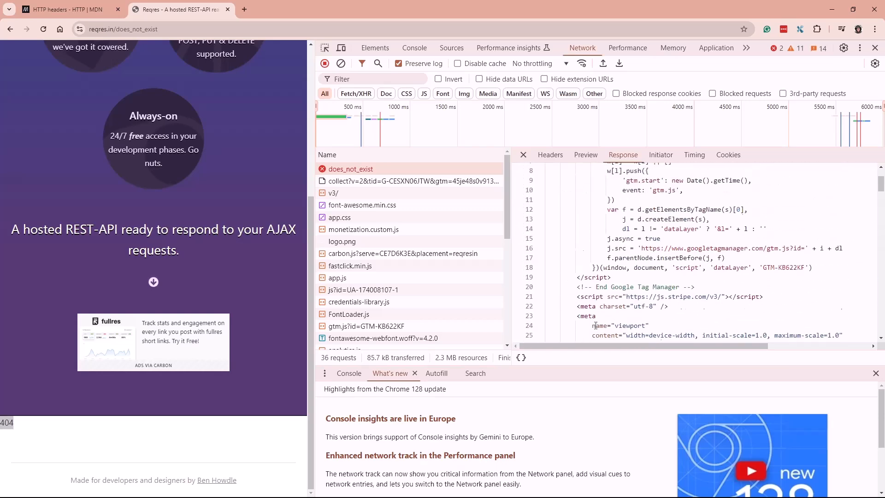
scroll("down", 3)
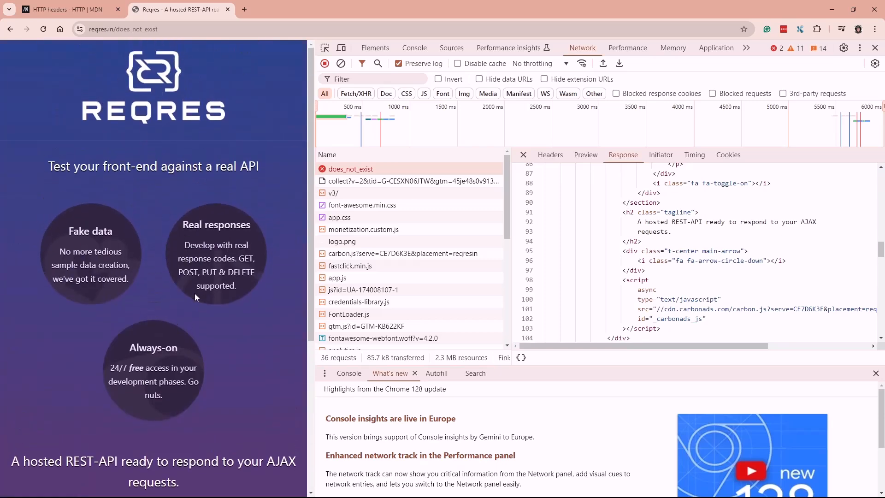
scroll("down", 3)
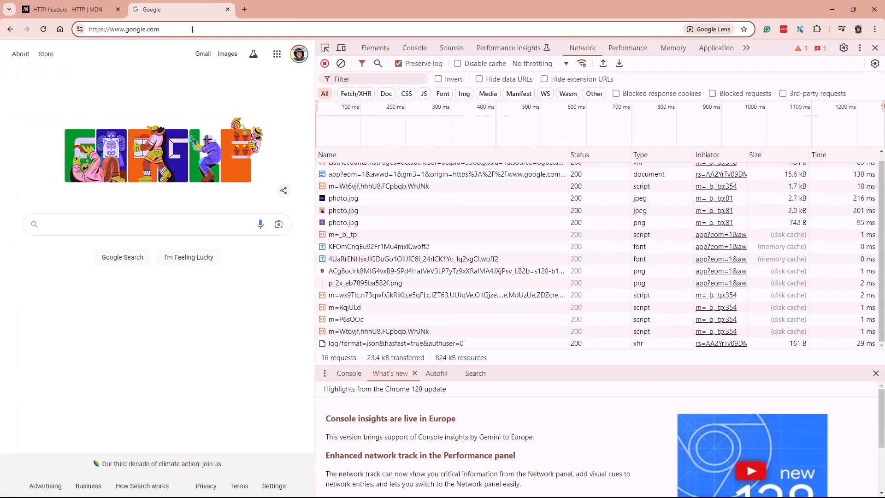
- Load google.com/contact_us and highlight the 404 error message on the page
type("contacty")
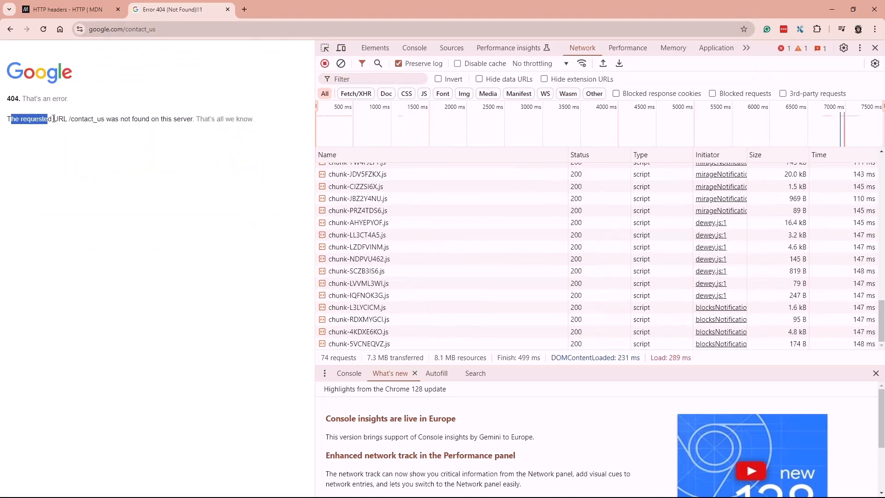
left_click(106, 119)
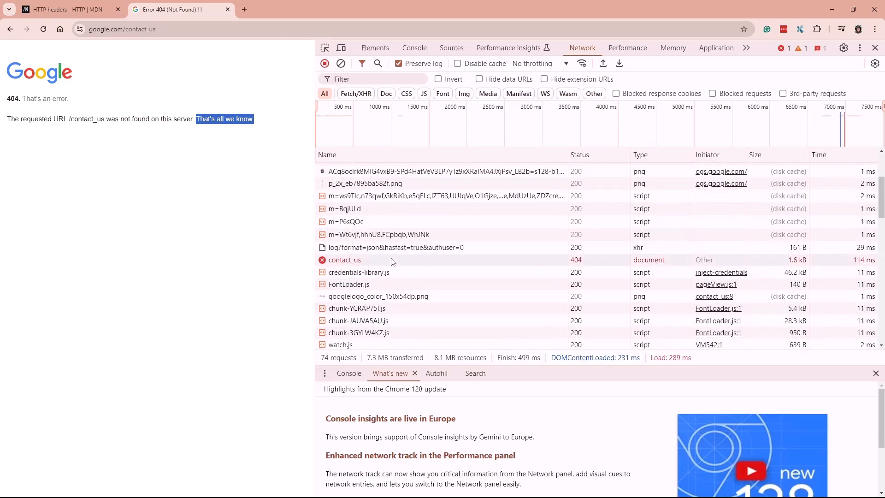
- Inspect the contact_us request's Preview and Headers, confirming GET returned 404 Not Found
left_click(344, 260)
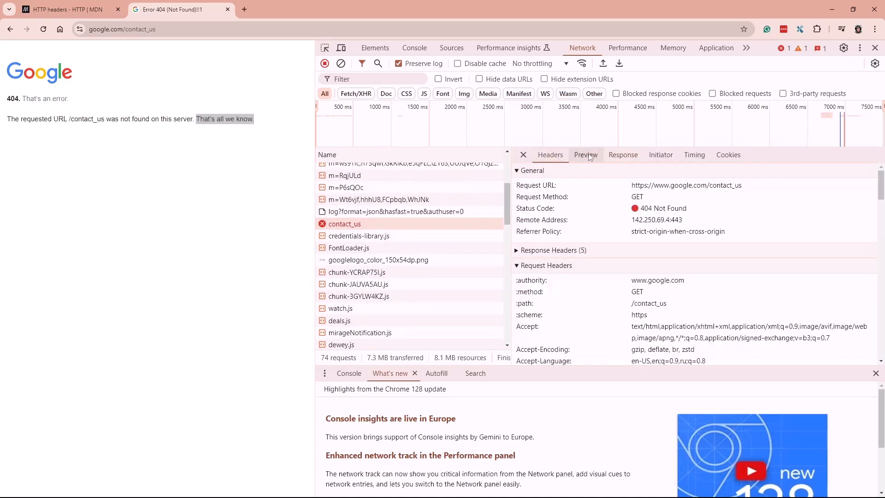
left_click(586, 155)
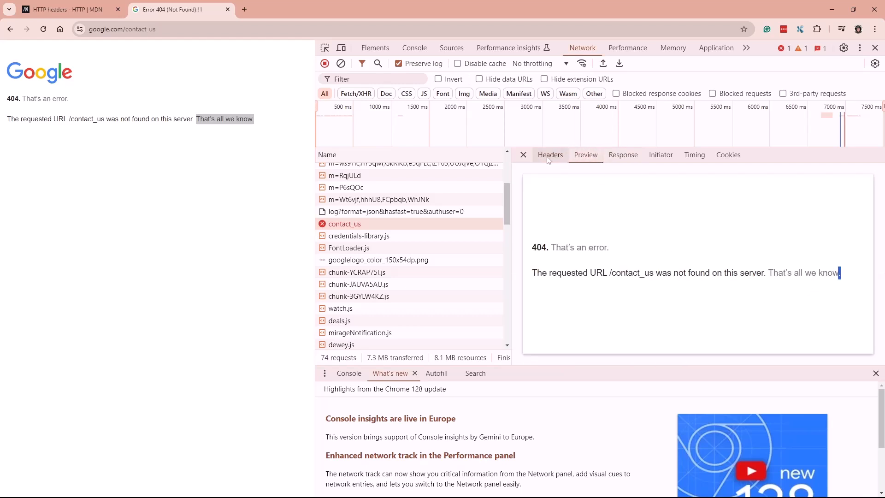
left_click(550, 154)
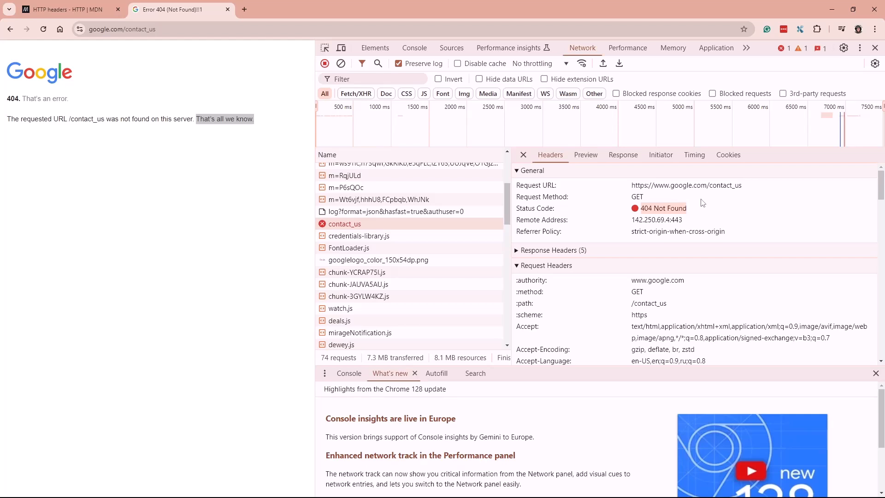